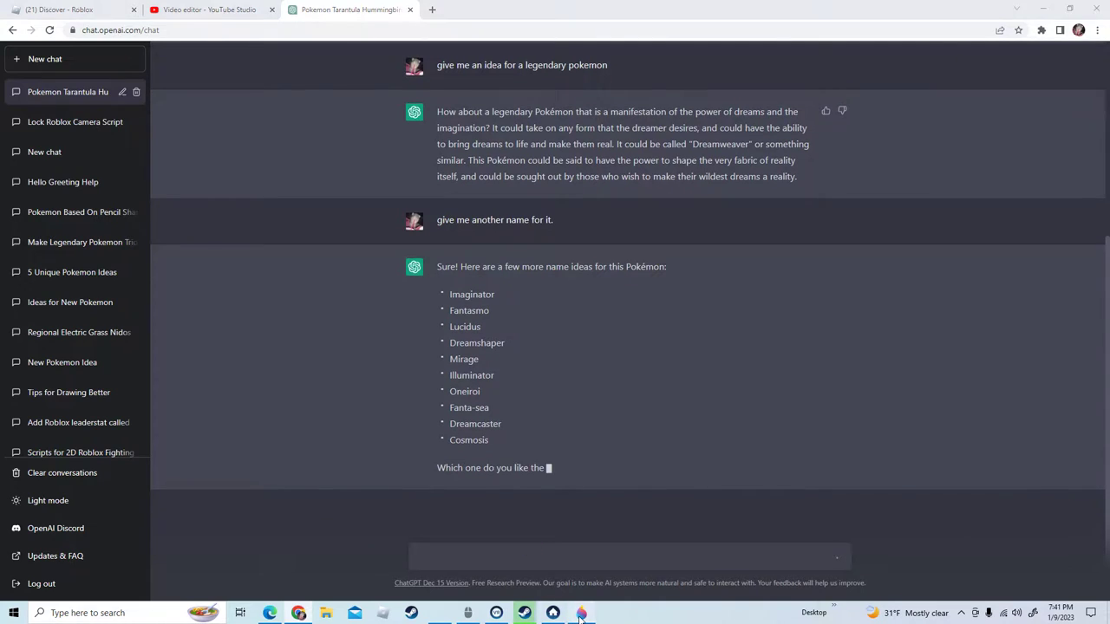
Ask ChatGPT to describe how this Pokémon looks, typing 'how this poke' in the message box.
click(581, 614)
text(give me a description of)
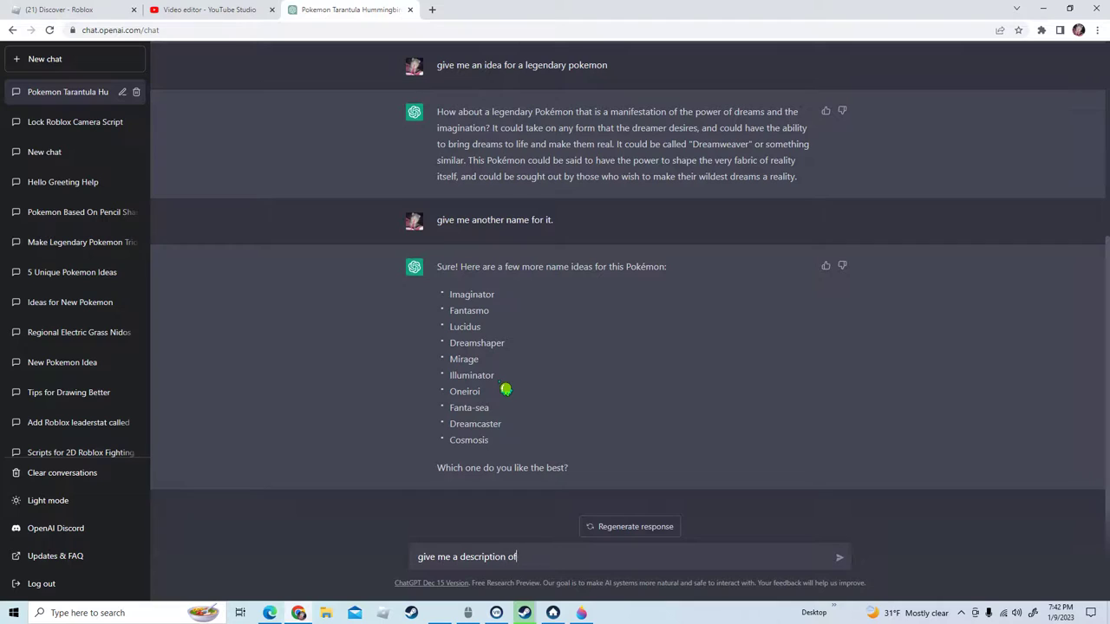
text(how this poke)
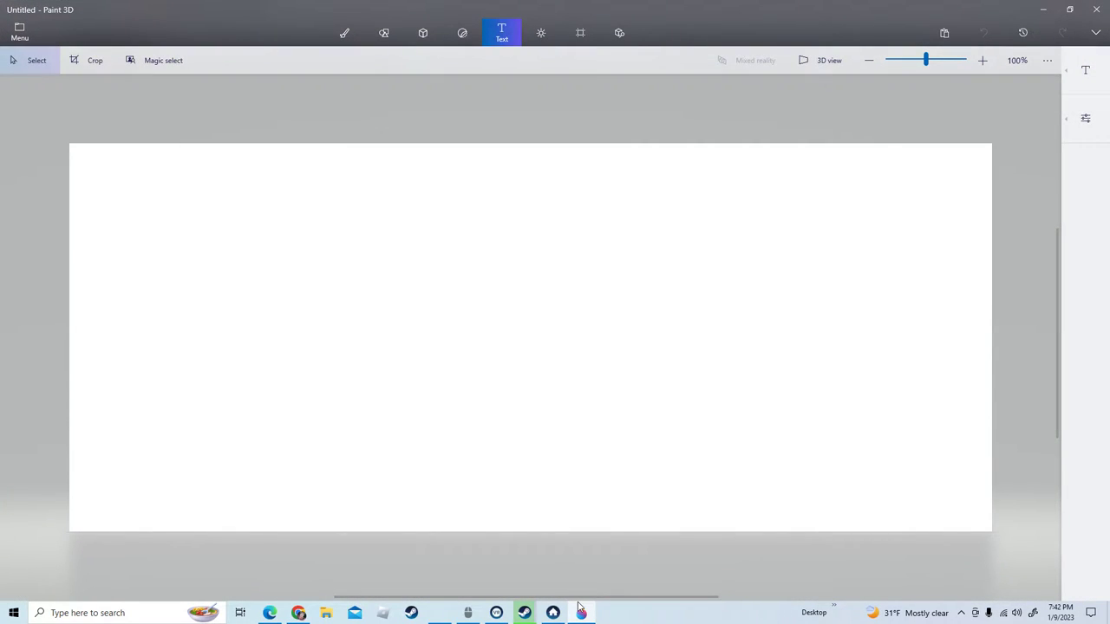
Draw a black marker blob outline with a rounded top and two oval eyes.
click(343, 33)
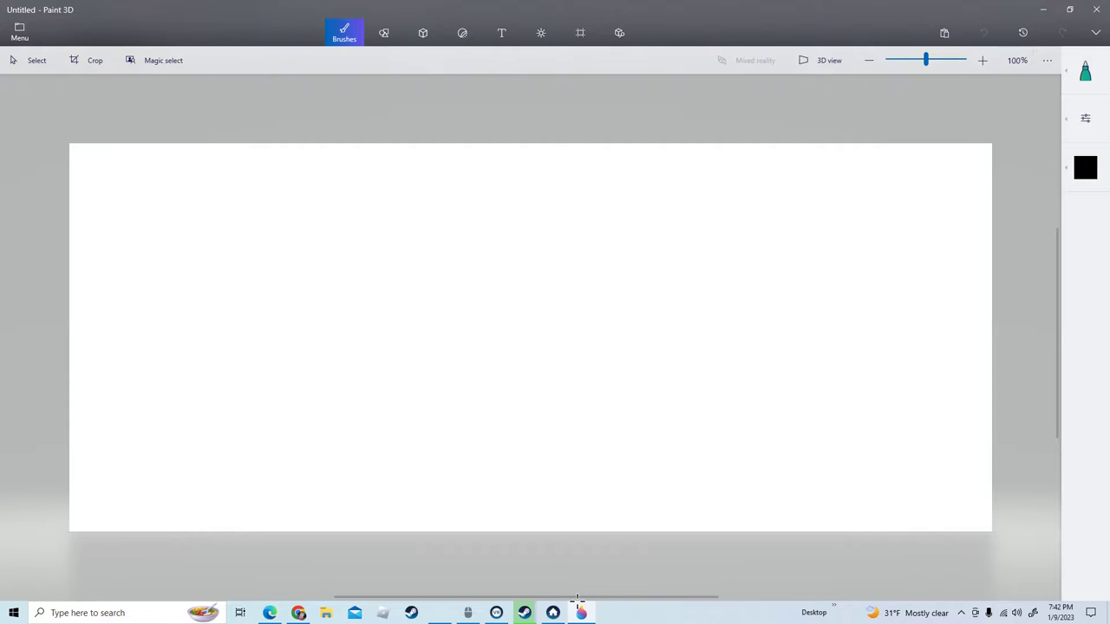
drag(586, 277, 575, 303)
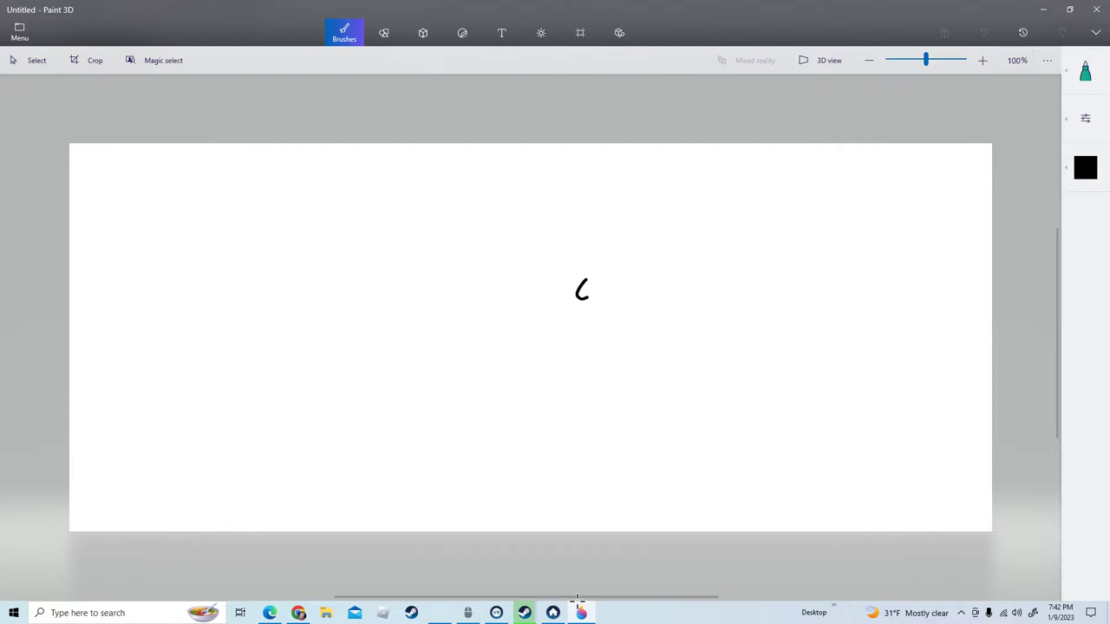
drag(582, 295, 721, 278)
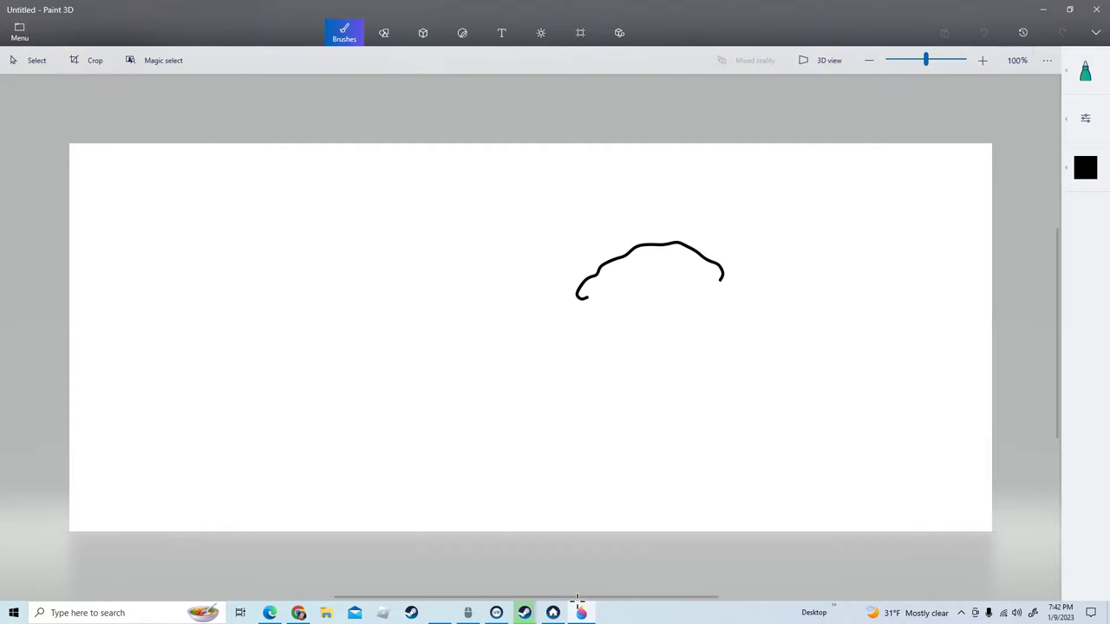
drag(721, 263, 626, 349)
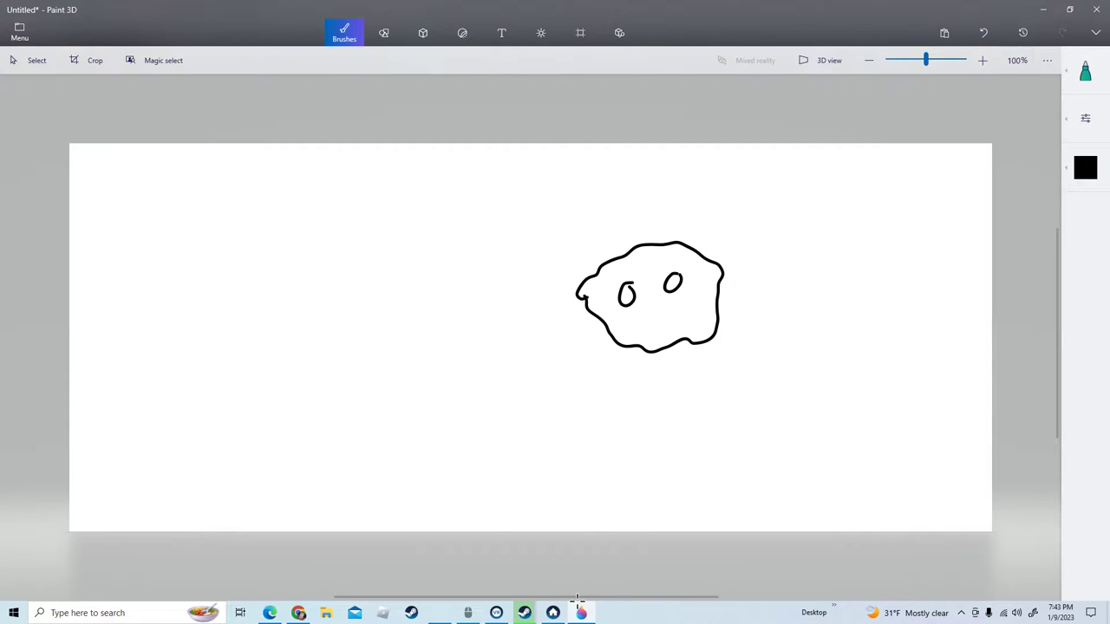
Undo the oval eyes and redraw the left and right eyes as small dark marks.
click(983, 32)
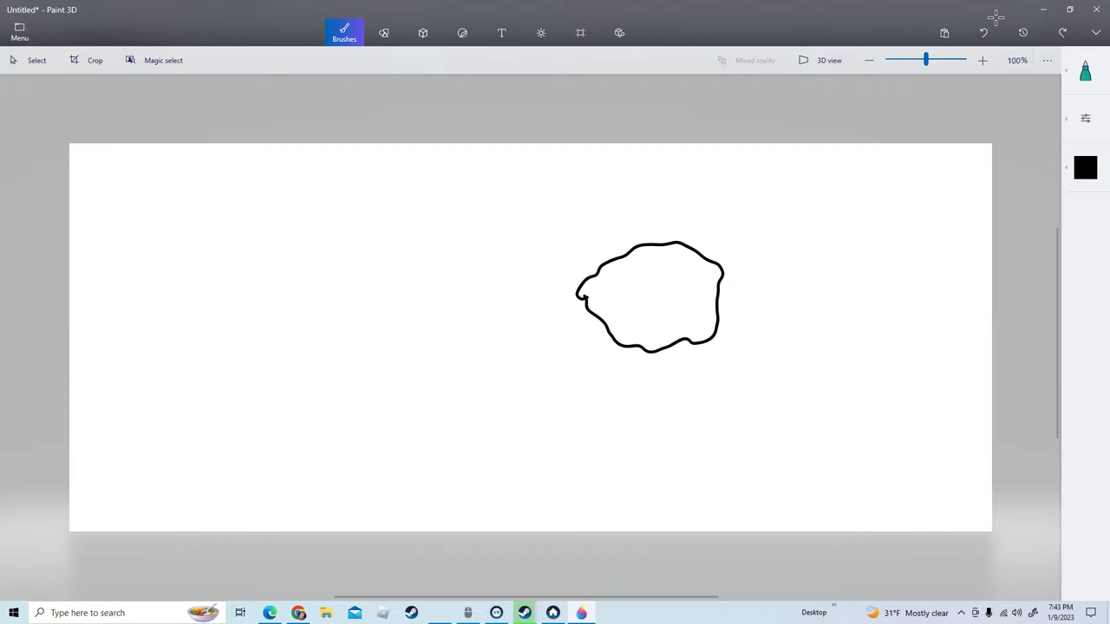
drag(614, 298, 620, 285)
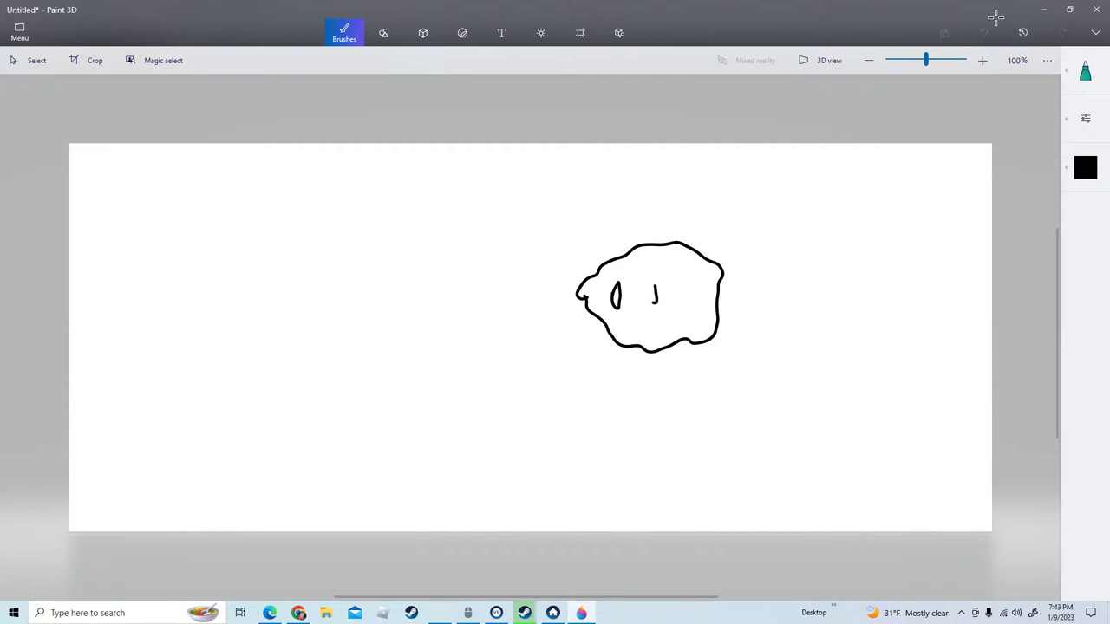
drag(649, 286, 652, 305)
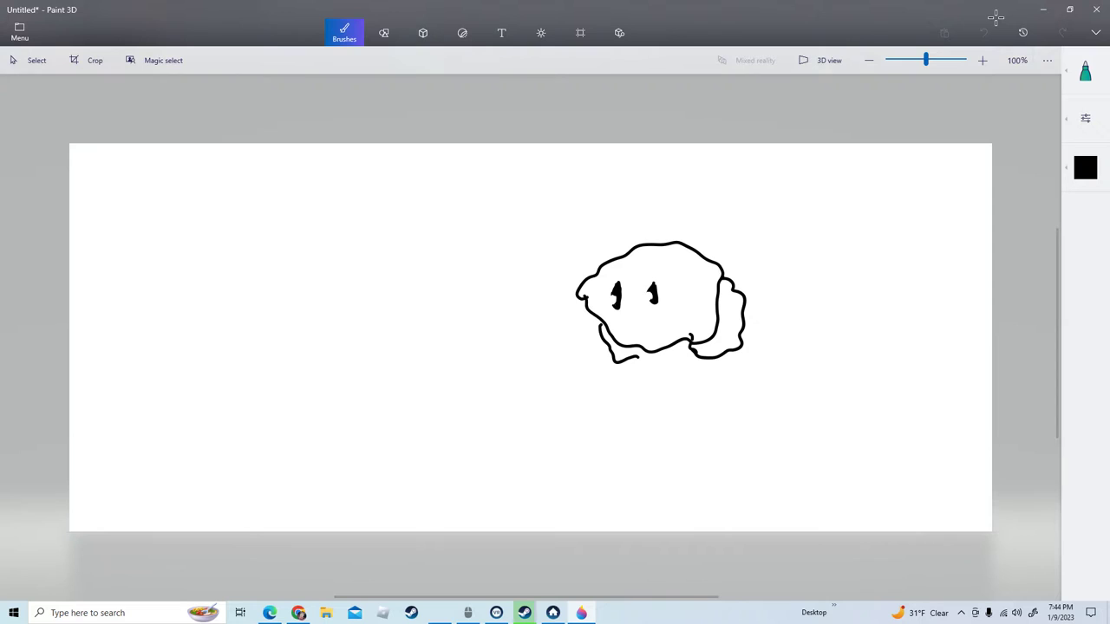
Add lumps and overlapping cloud folds along the blob's lower right and bottom.
drag(606, 355, 702, 359)
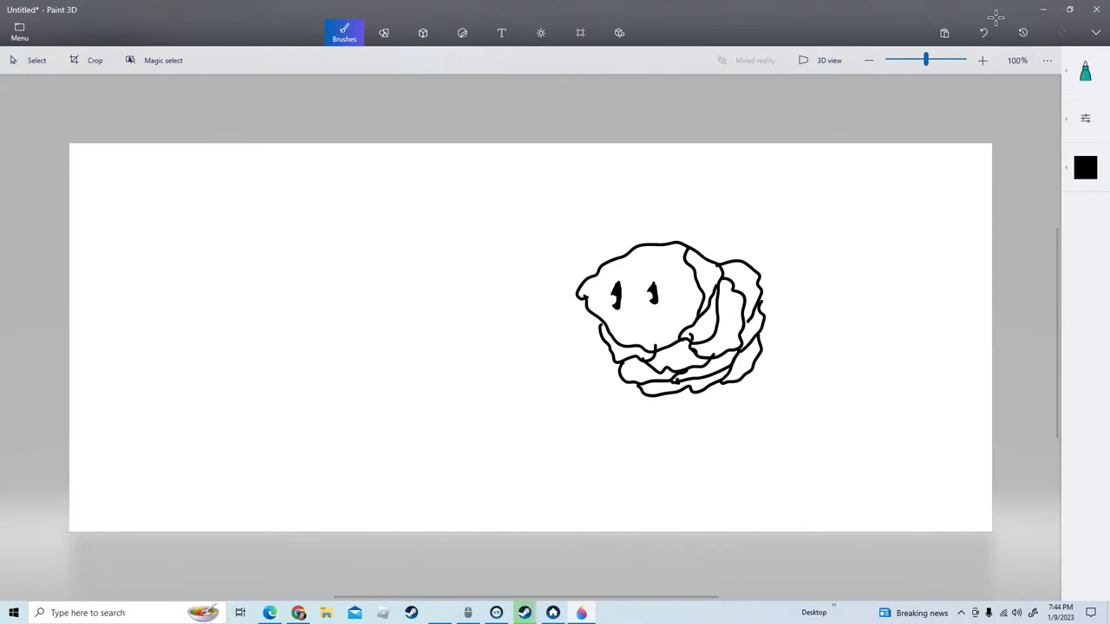
drag(645, 345, 685, 337)
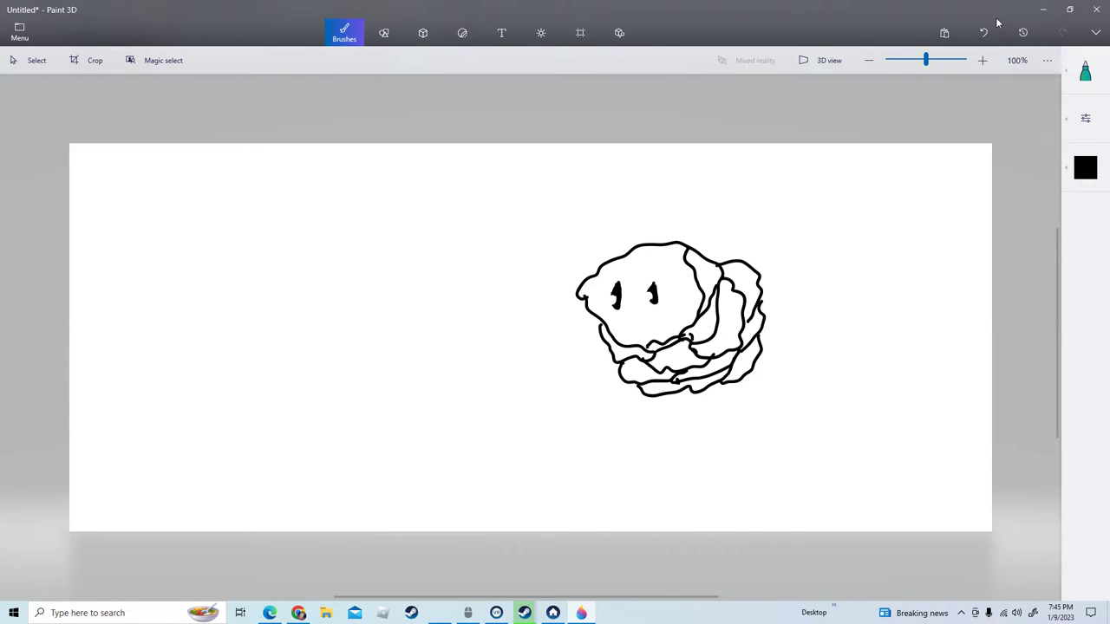
Pick purple as the drawing colour and browse the Canvas and Brushes settings.
click(1086, 167)
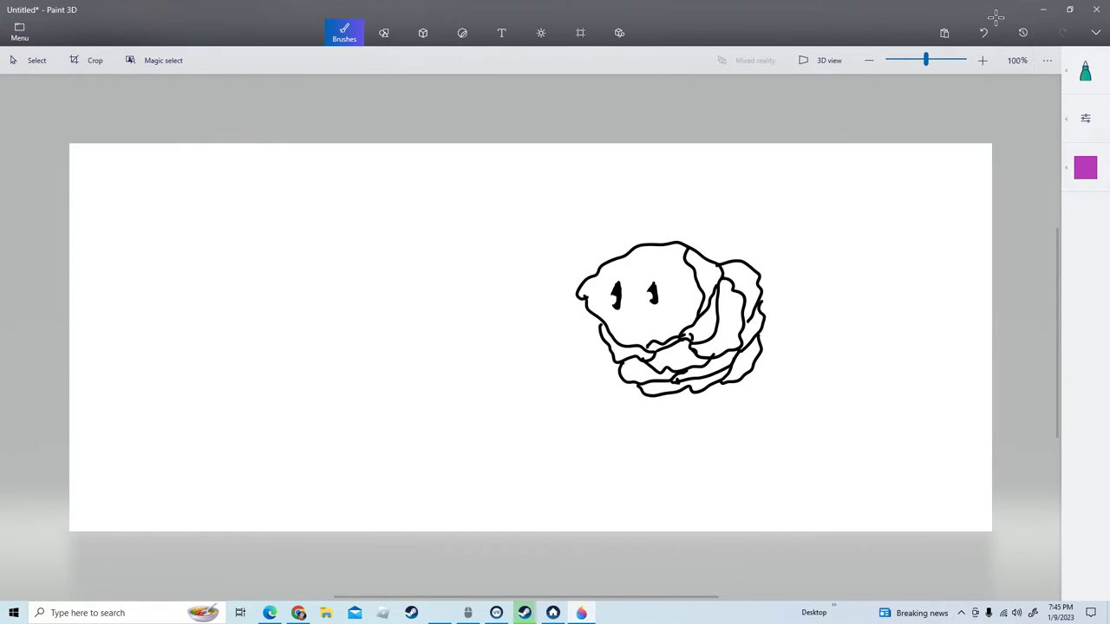
click(343, 33)
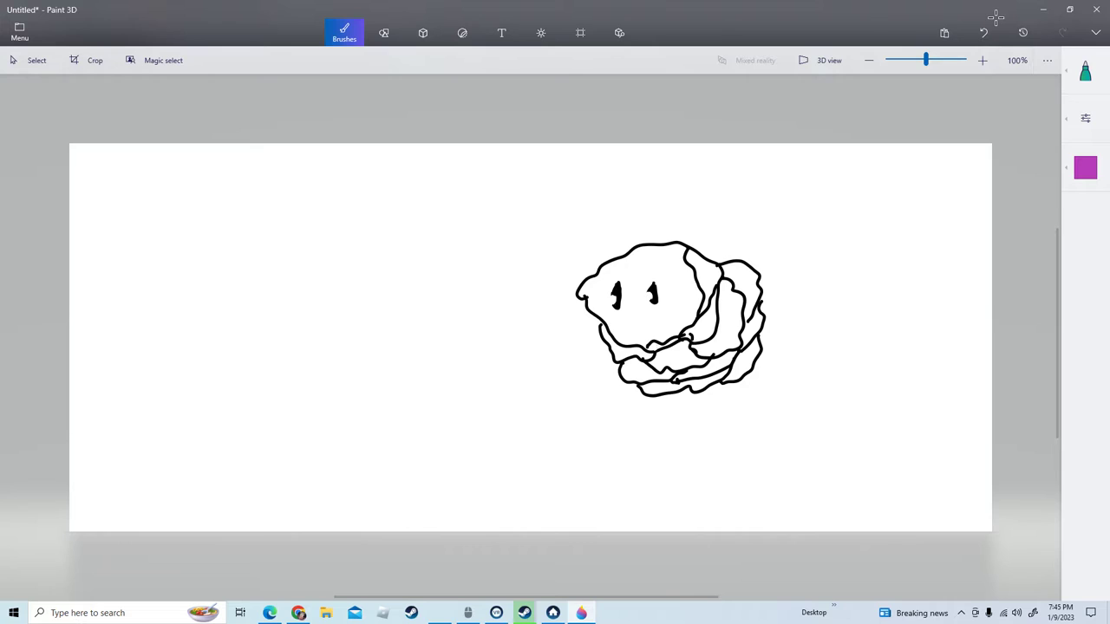
mouse_move(501, 33)
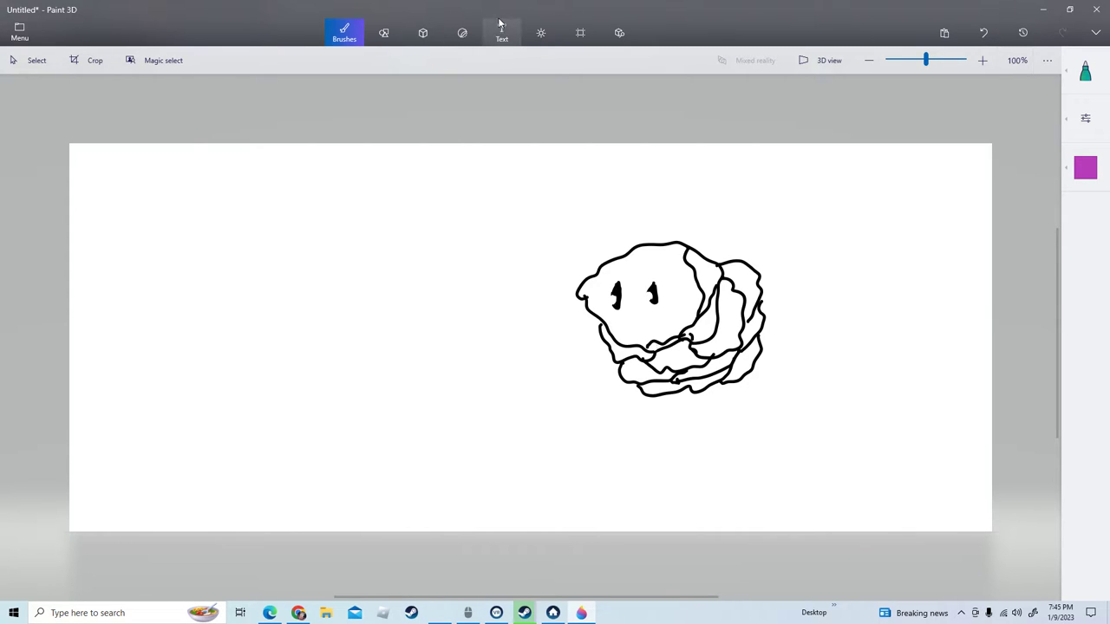
mouse_move(579, 20)
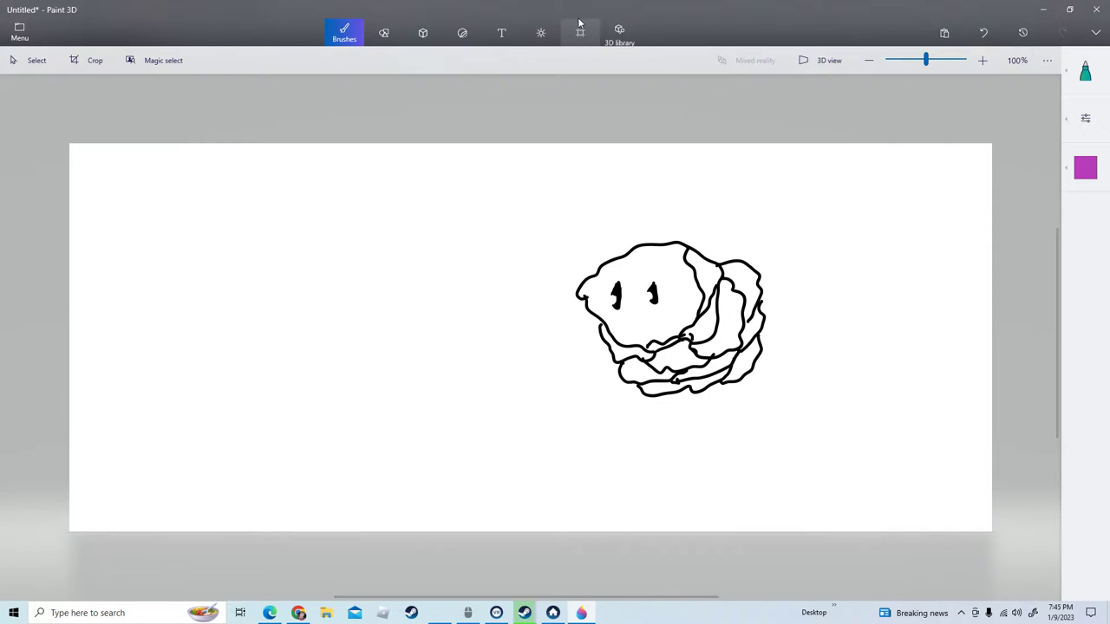
click(579, 33)
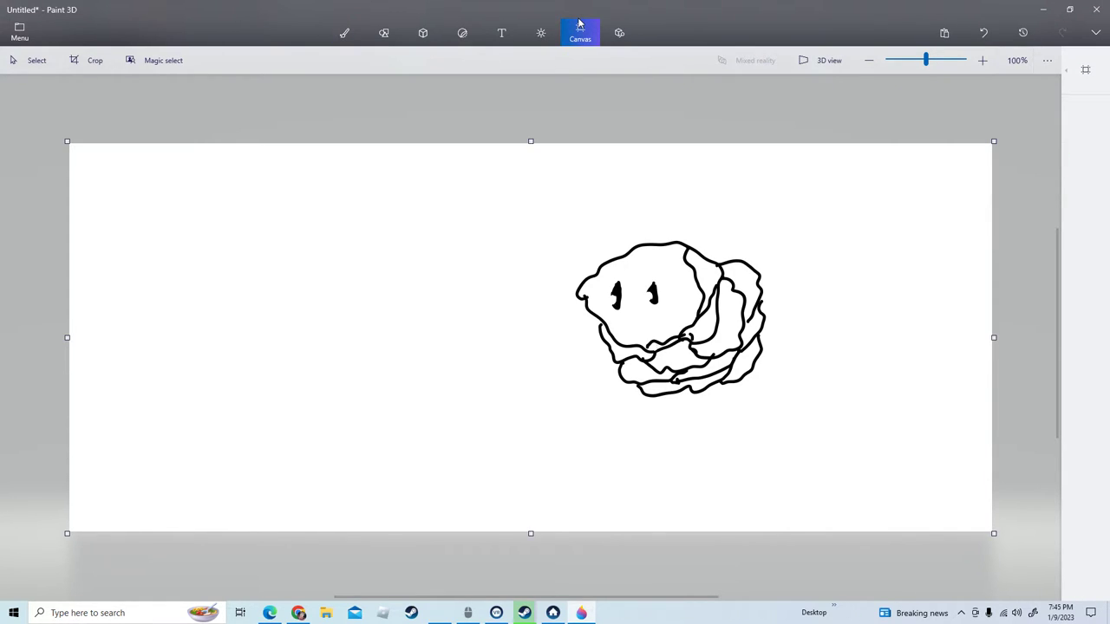
click(579, 33)
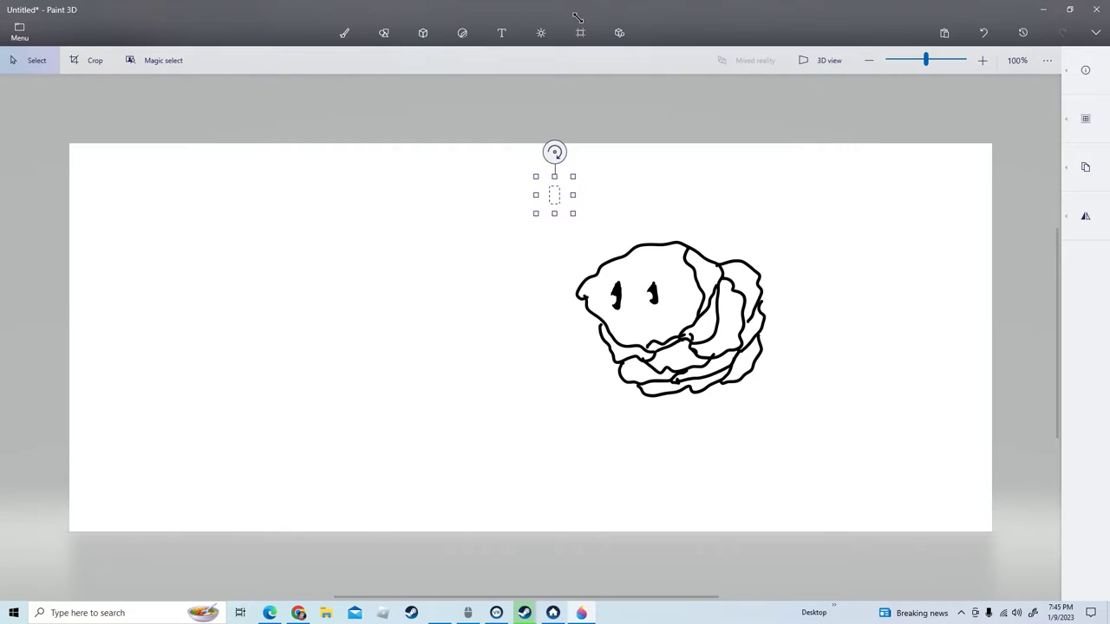
click(579, 33)
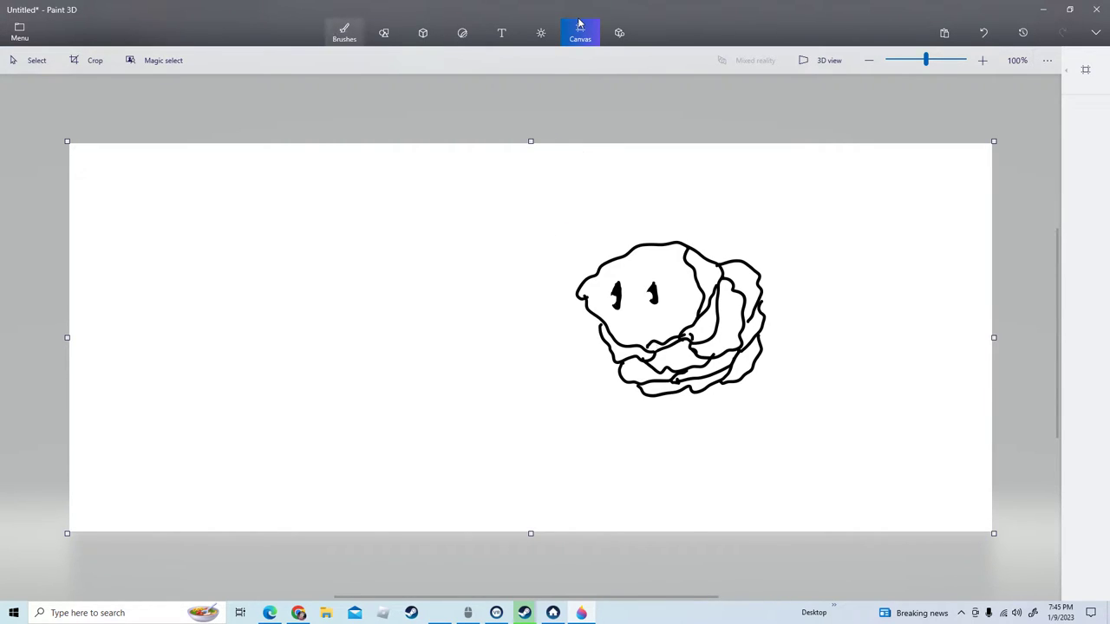
click(343, 33)
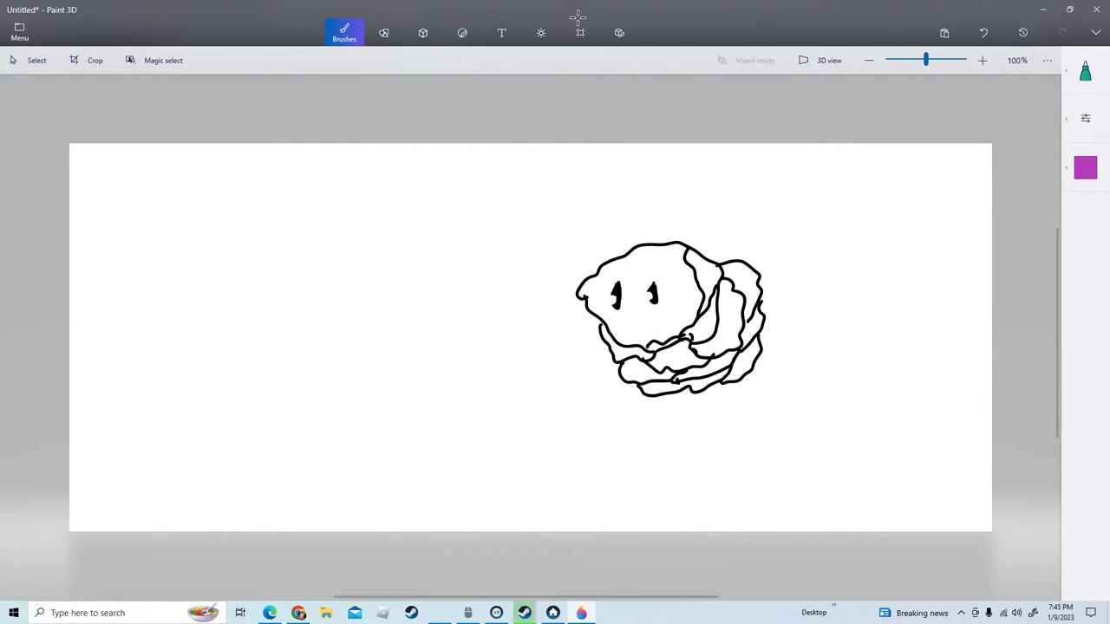
Try another brush, switch back to the marker and bring up its thickness settings.
click(344, 33)
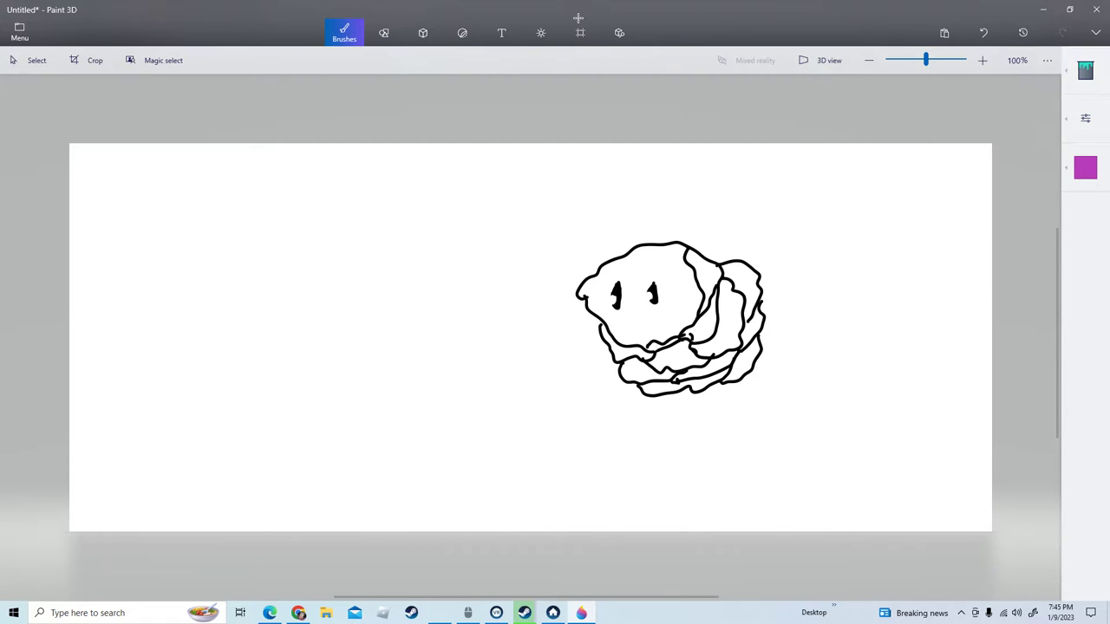
click(633, 292)
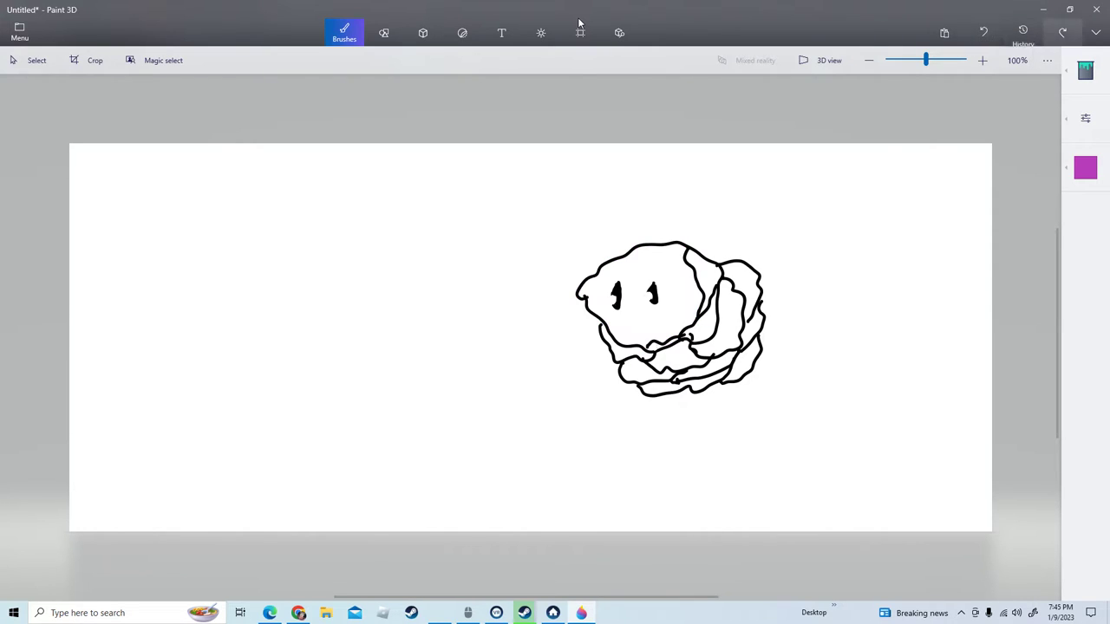
click(343, 33)
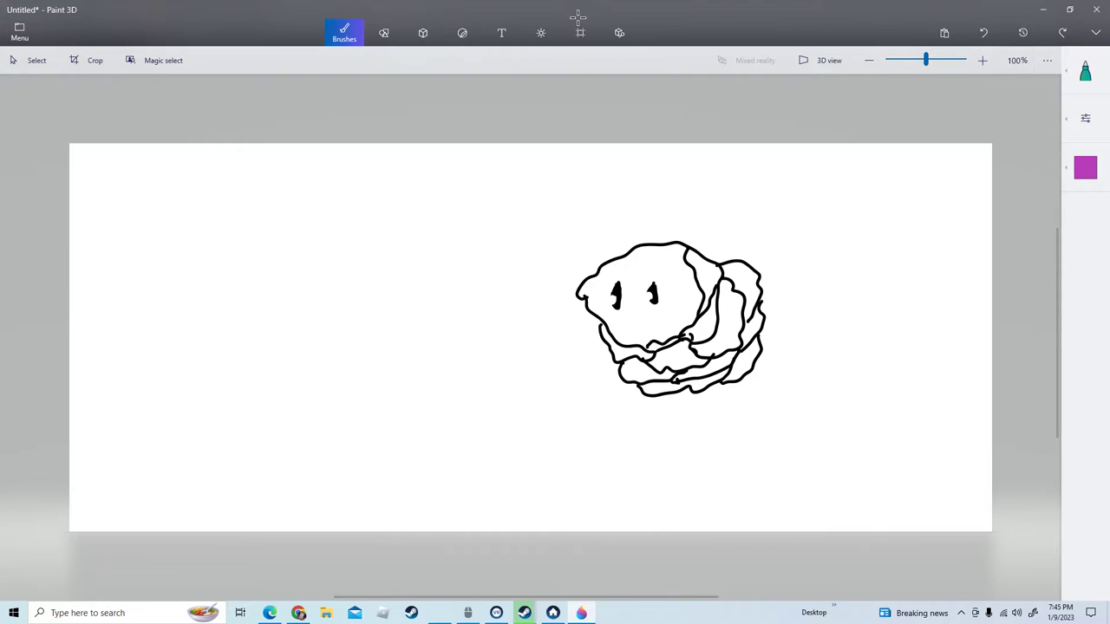
click(653, 284)
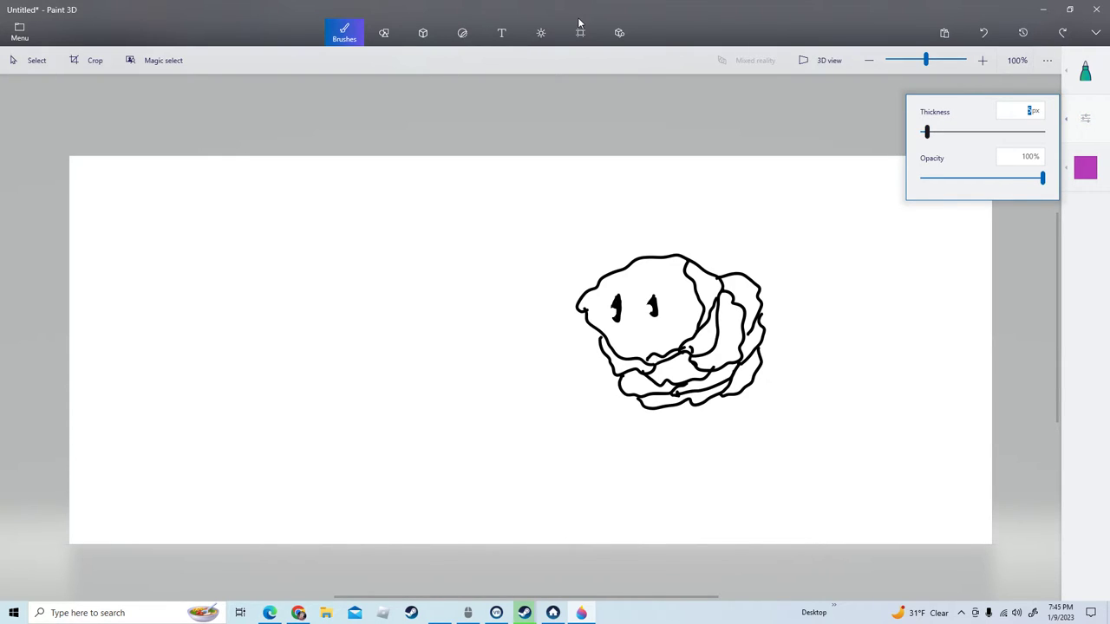
Thicken the marker stroke and paint a purple patch below the blob's eyes.
drag(926, 132, 943, 132)
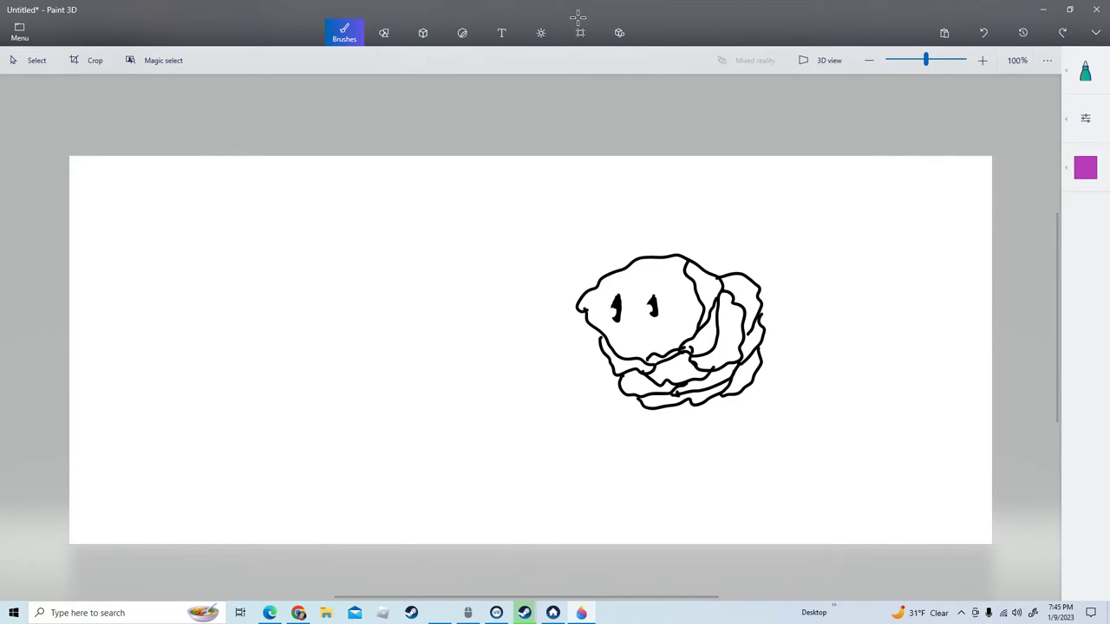
mouse_move(579, 21)
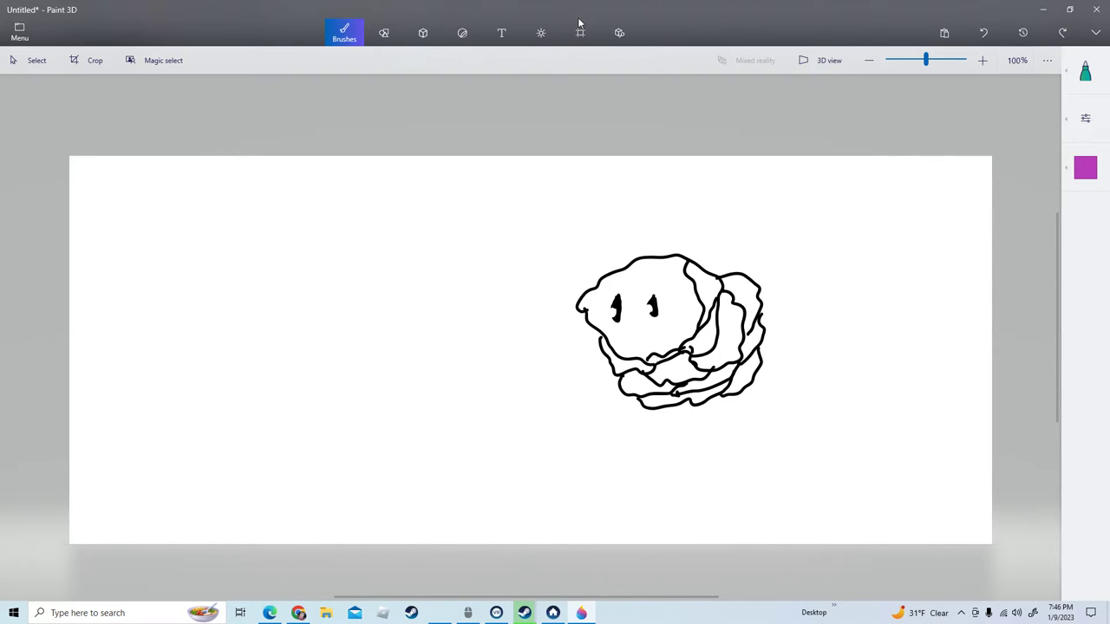
click(677, 301)
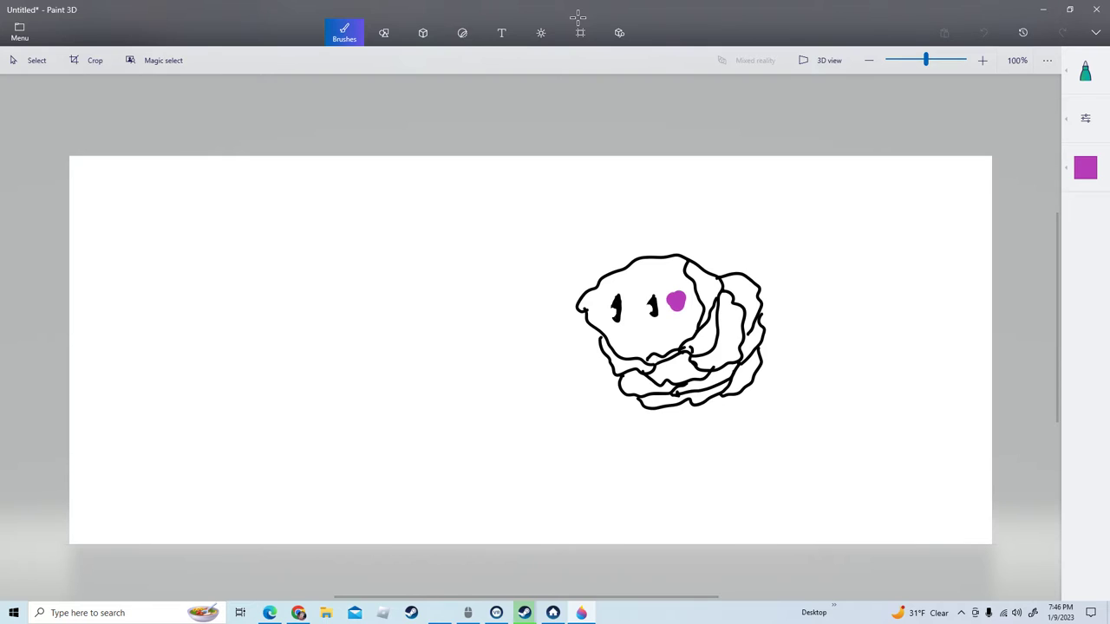
drag(677, 302, 666, 305)
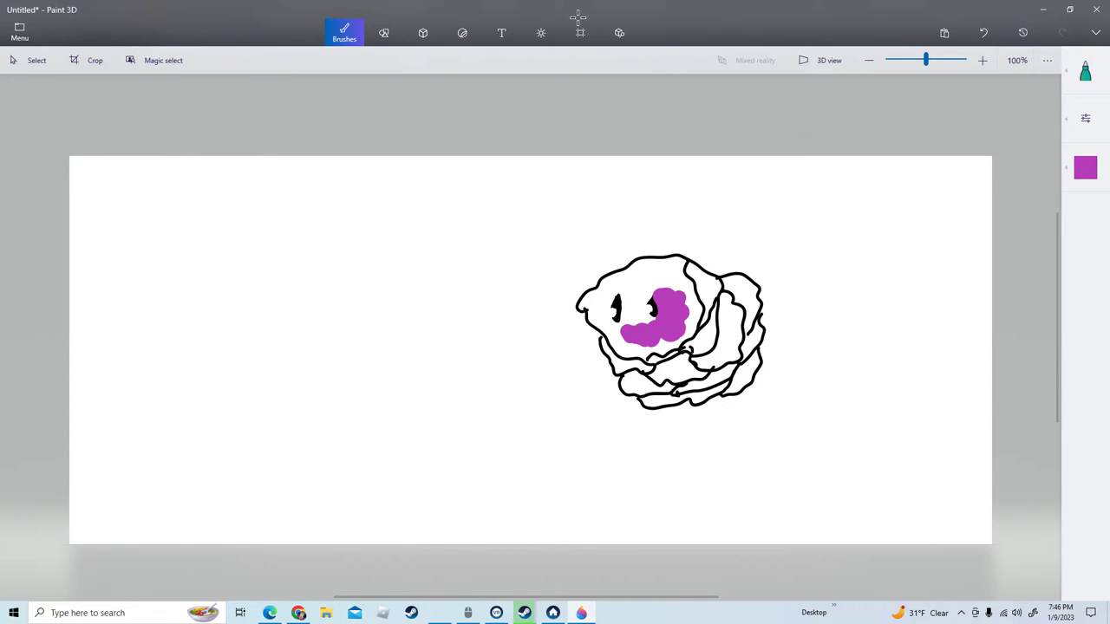
click(343, 33)
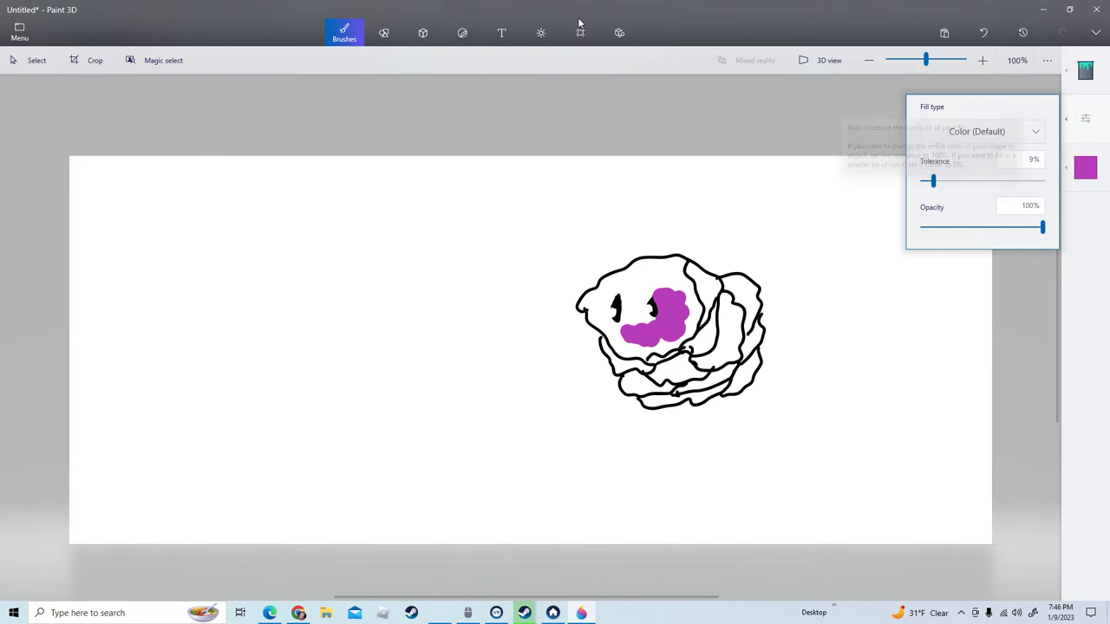
Set fill tolerance to 0% and rework opacity so the purple face fill is removed.
click(714, 330)
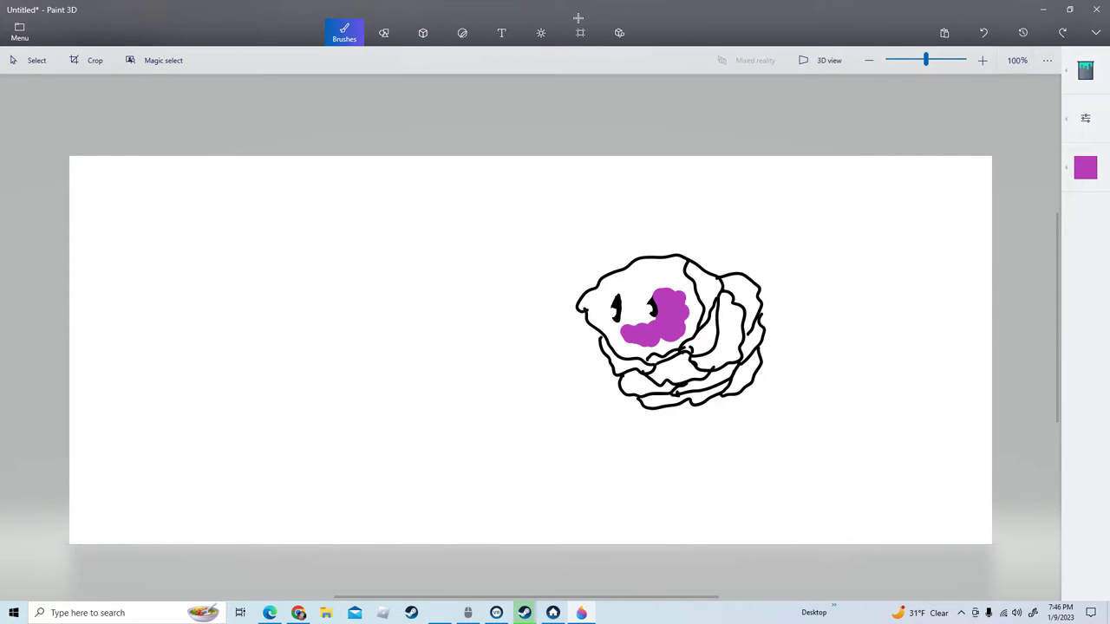
drag(719, 298, 715, 367)
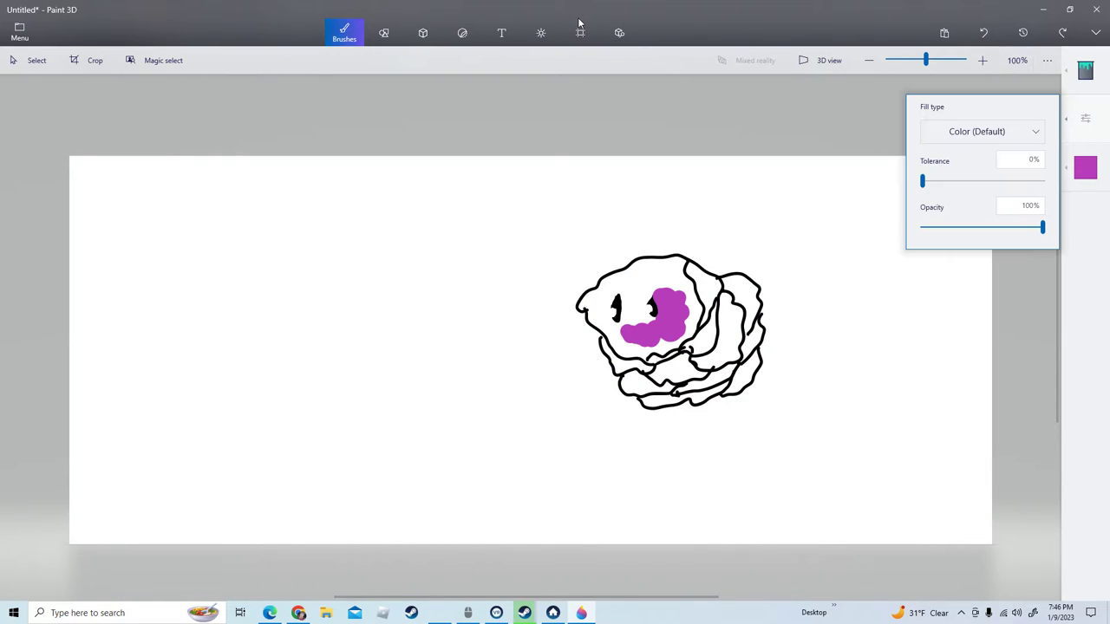
drag(1041, 225, 922, 225)
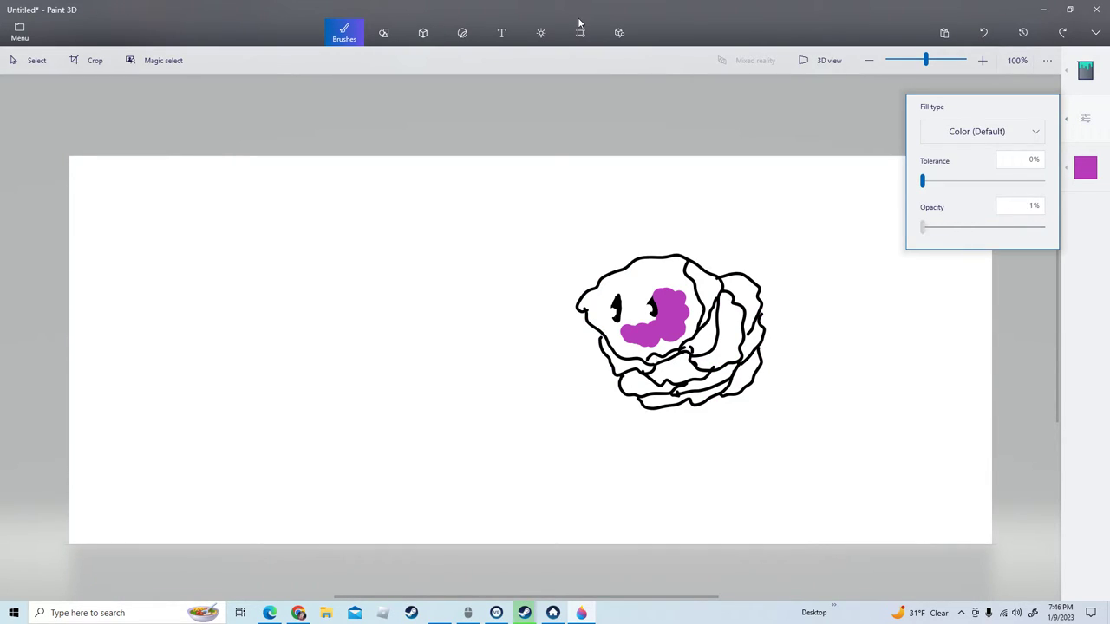
drag(923, 225, 1002, 225)
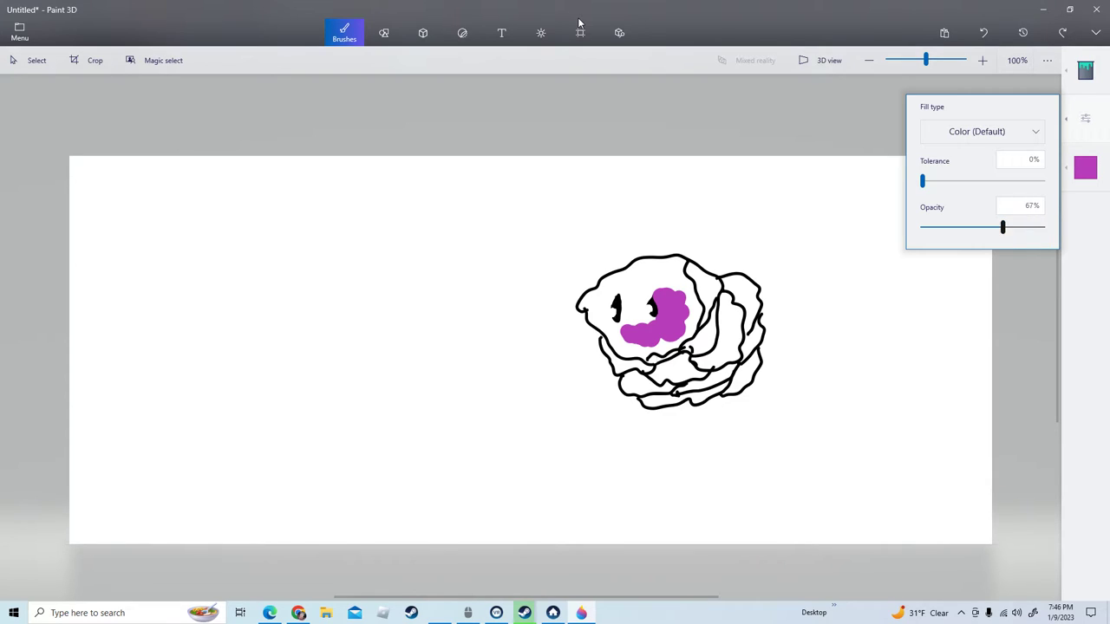
drag(923, 180, 1042, 180)
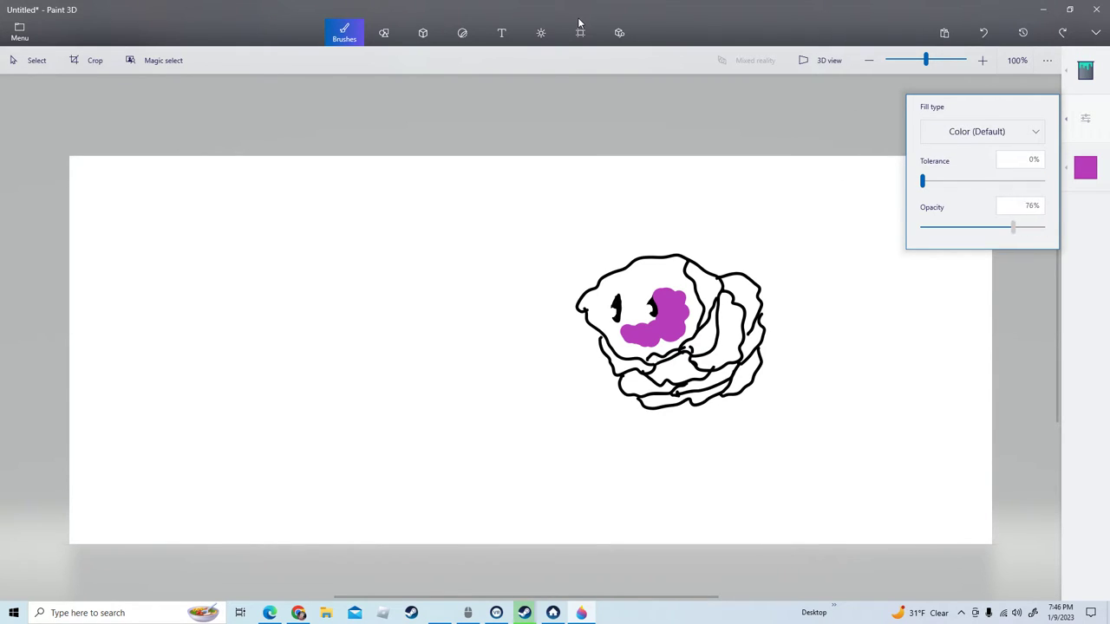
drag(1013, 226, 922, 225)
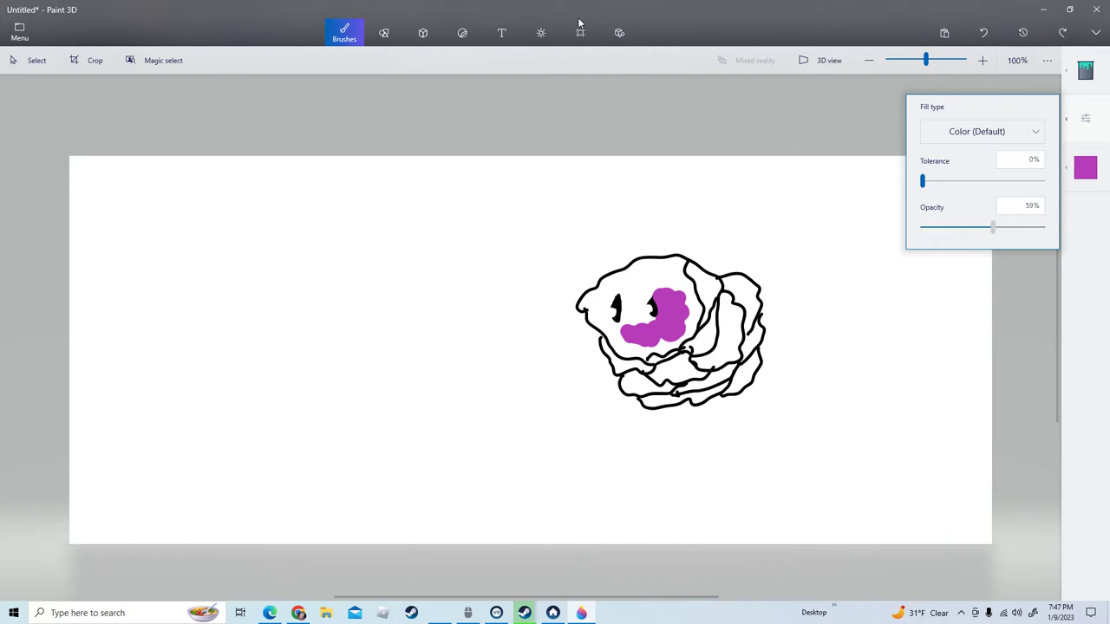
drag(992, 226, 981, 226)
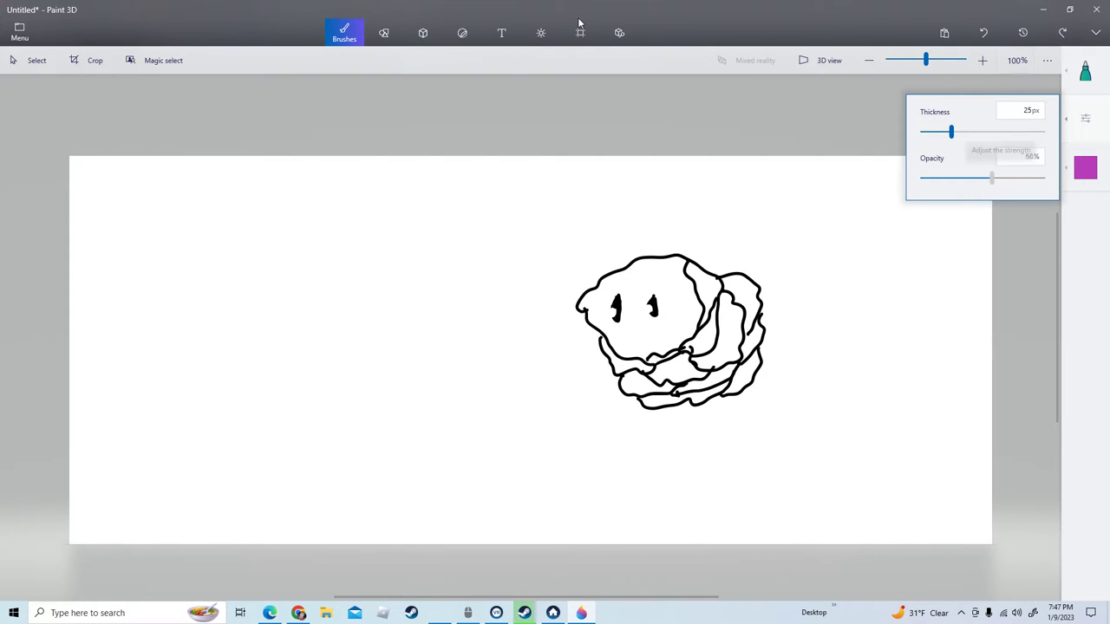
Paint translucent purple over the blob's right side, then pick red for the next patch.
drag(991, 177, 971, 177)
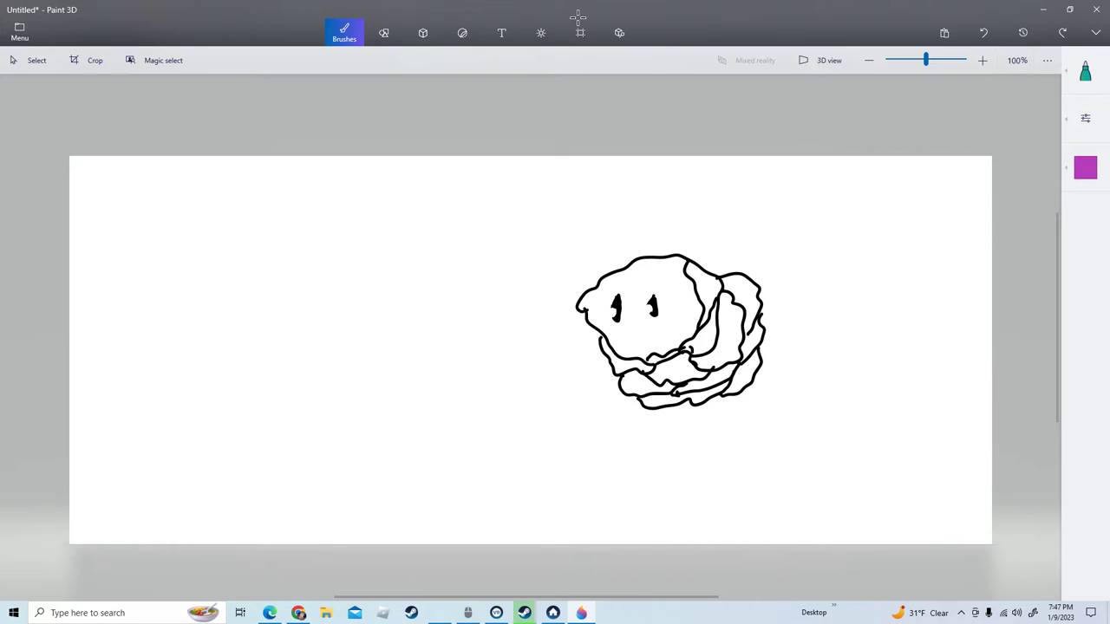
click(684, 326)
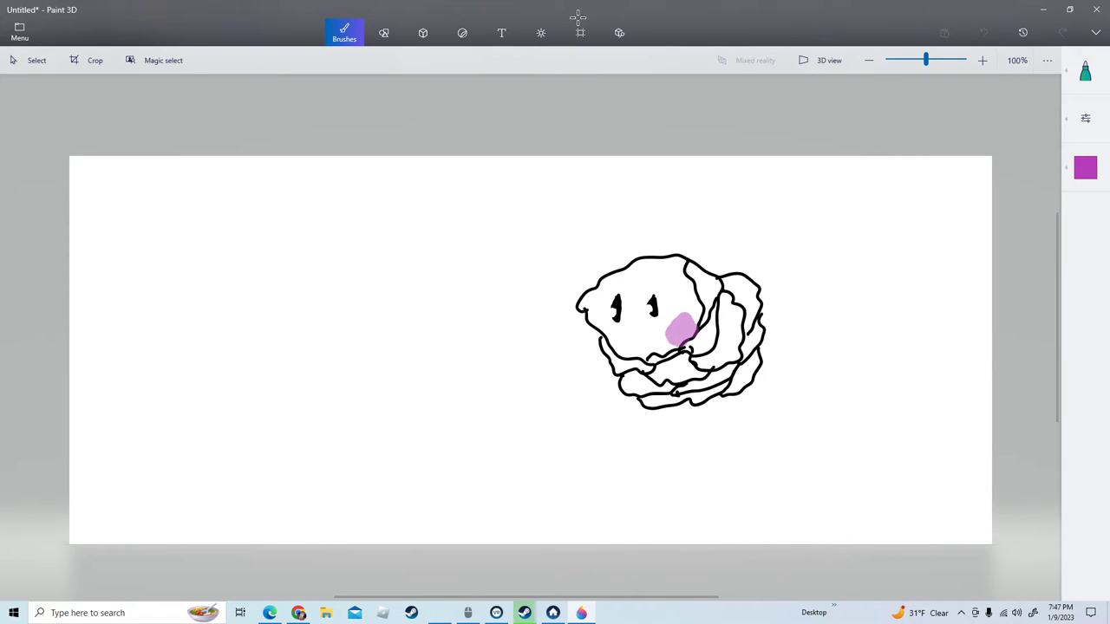
drag(685, 333, 728, 329)
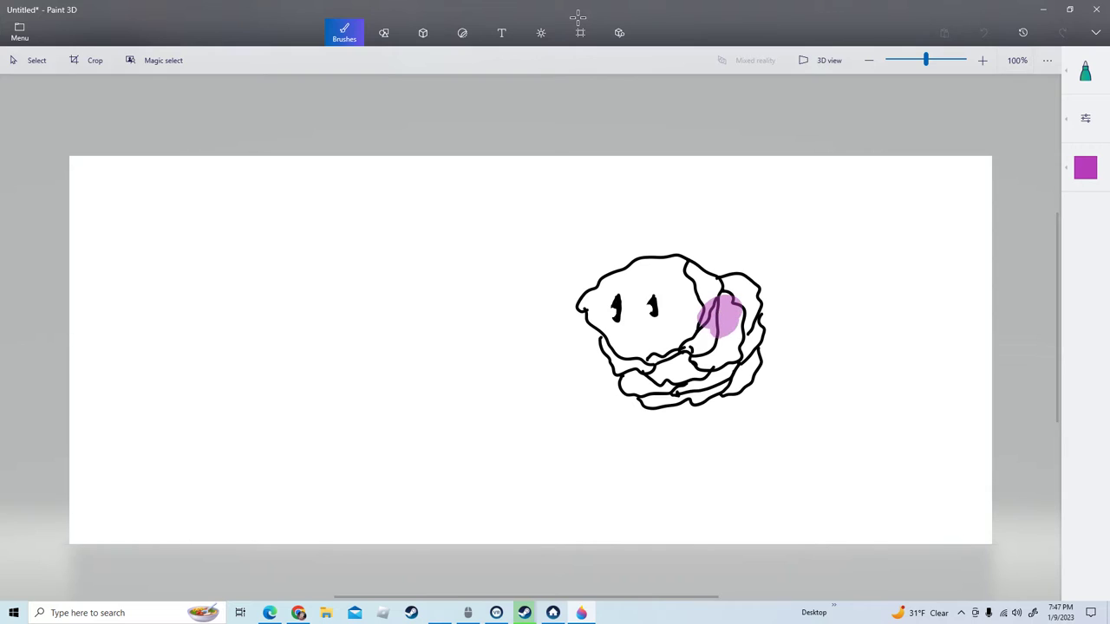
drag(711, 313, 711, 355)
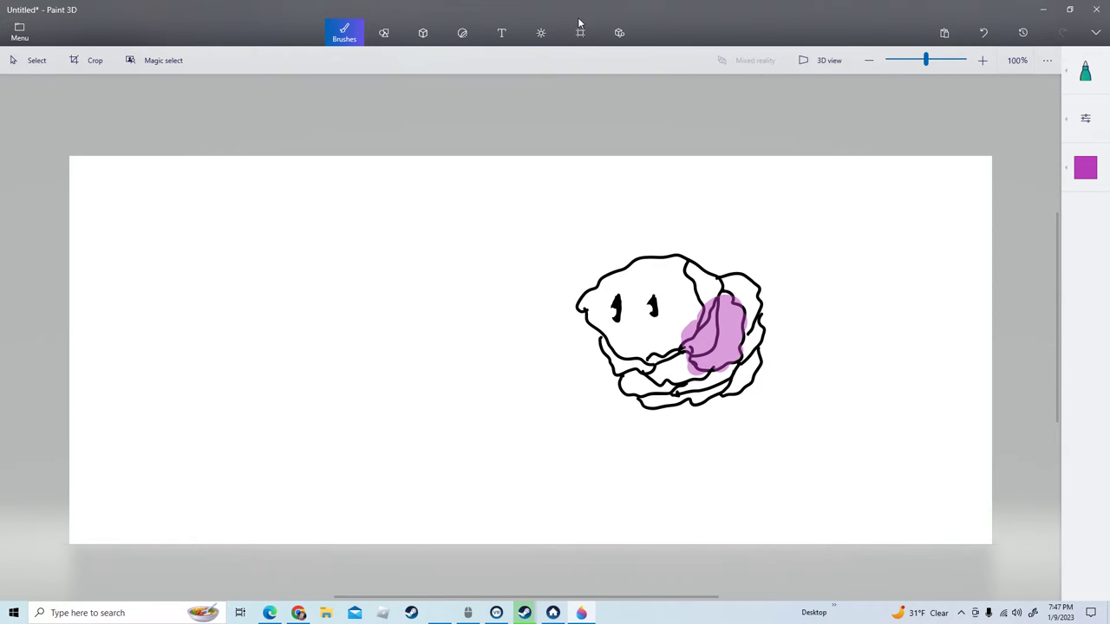
click(1086, 167)
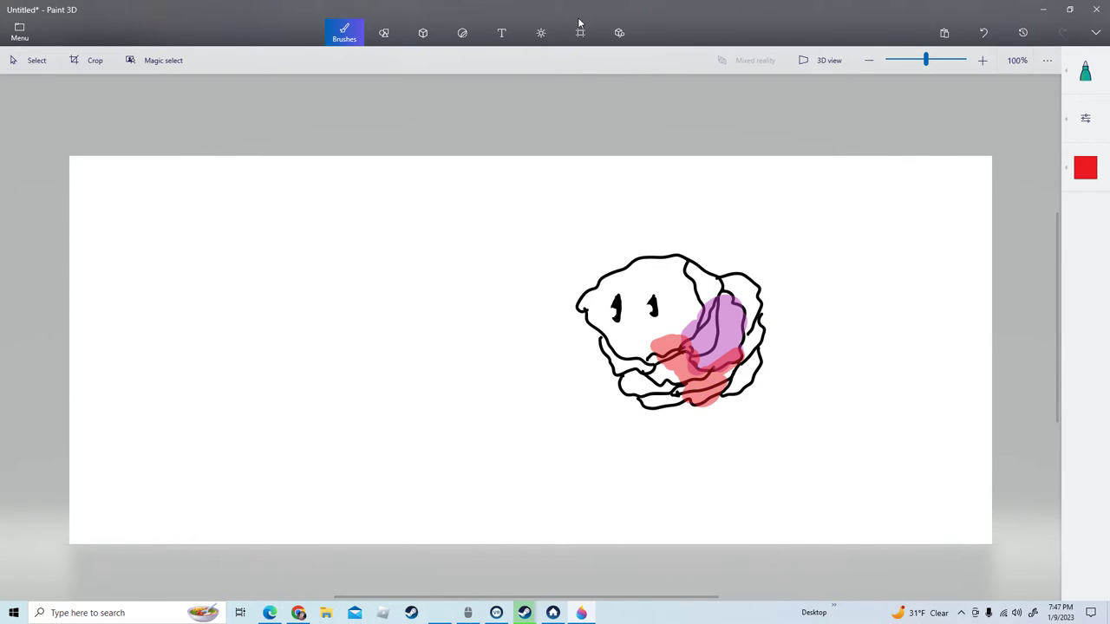
Paint green along the blob's lower edge and yellow over its upper right.
click(1085, 166)
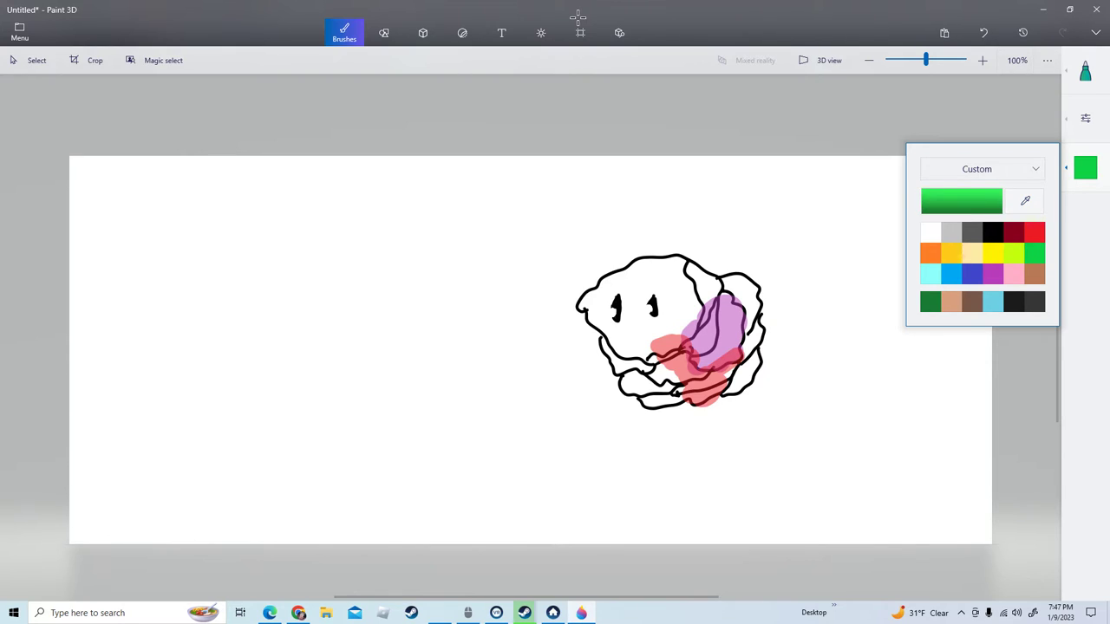
click(678, 387)
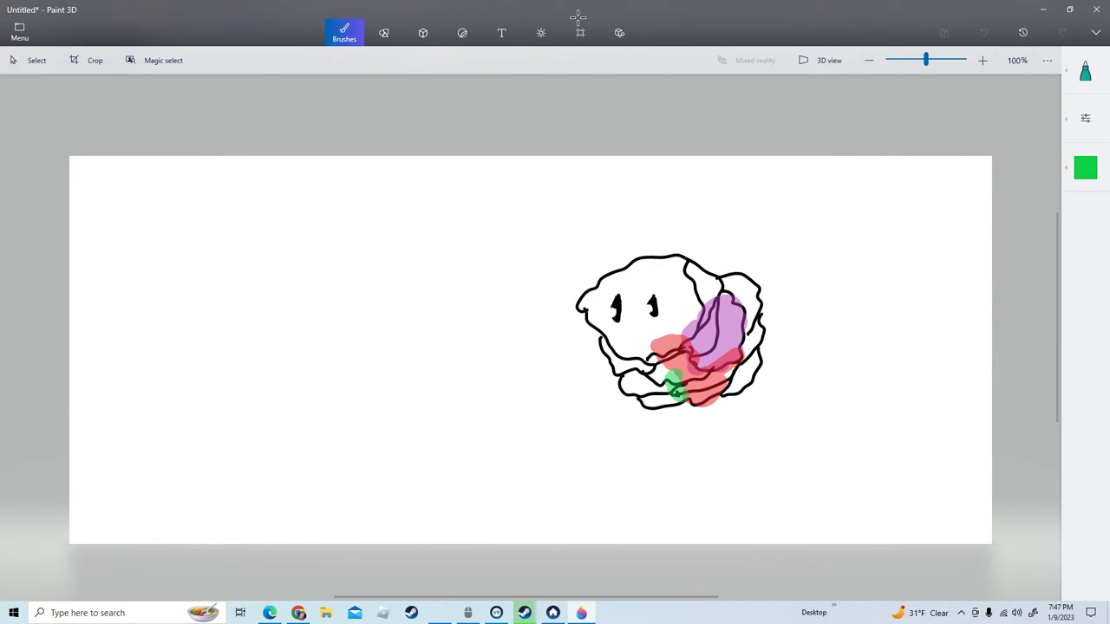
drag(675, 385, 673, 397)
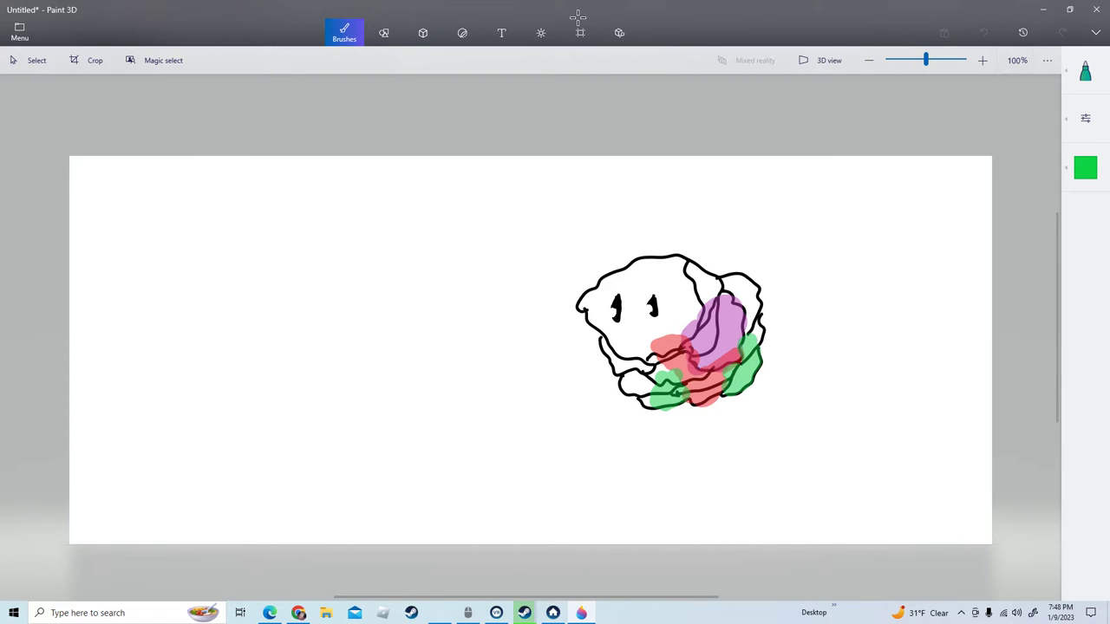
click(1085, 166)
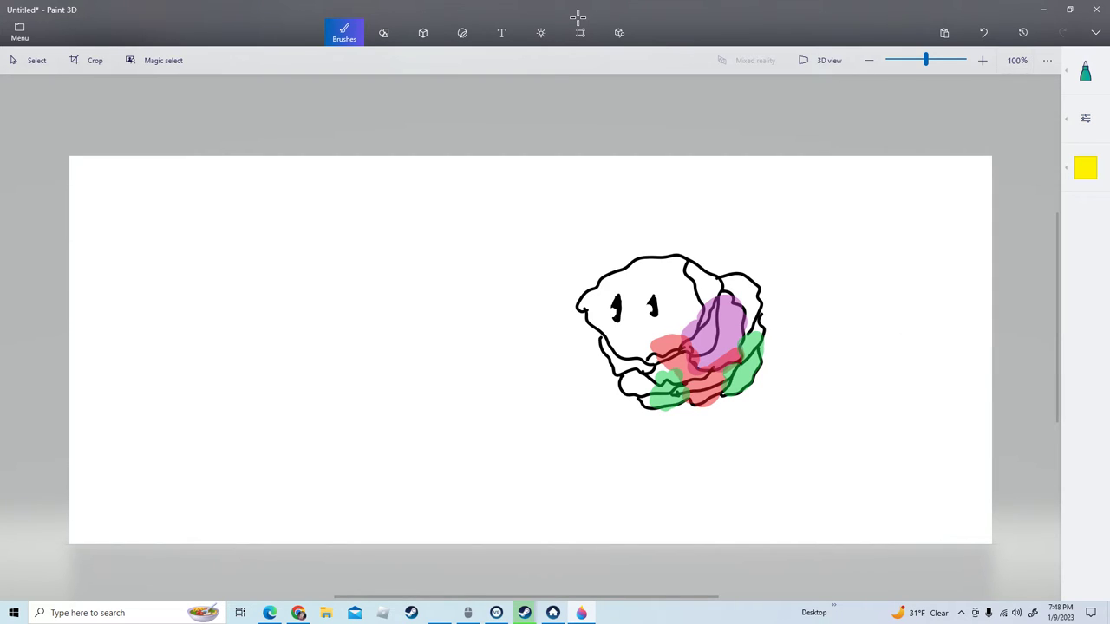
drag(749, 333, 767, 322)
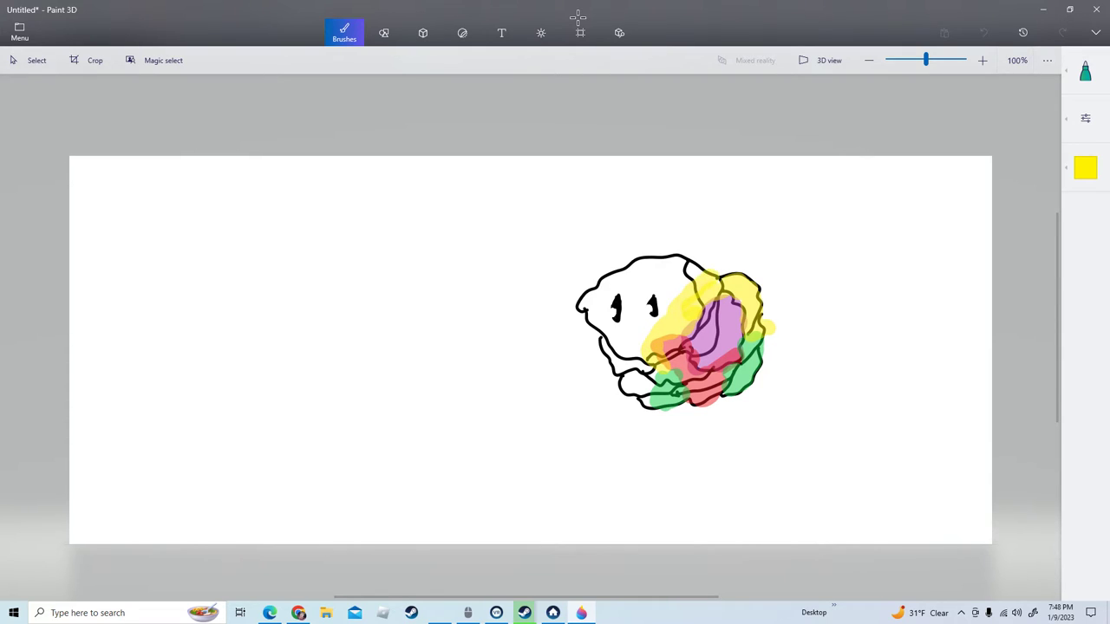
Try out different palette colours and settle on pink.
click(1085, 167)
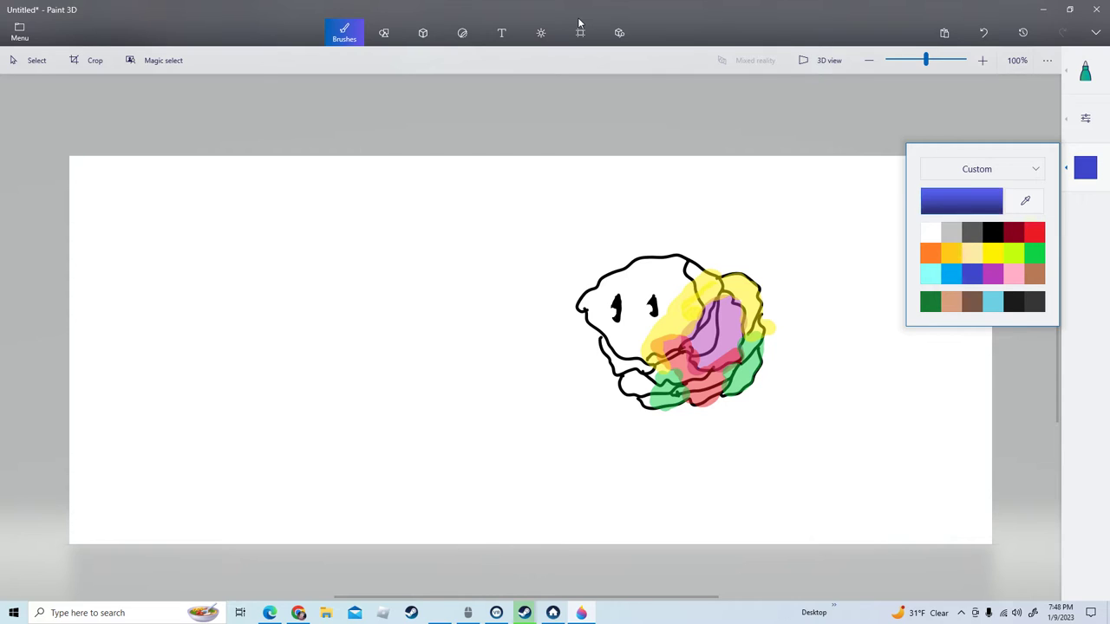
click(929, 253)
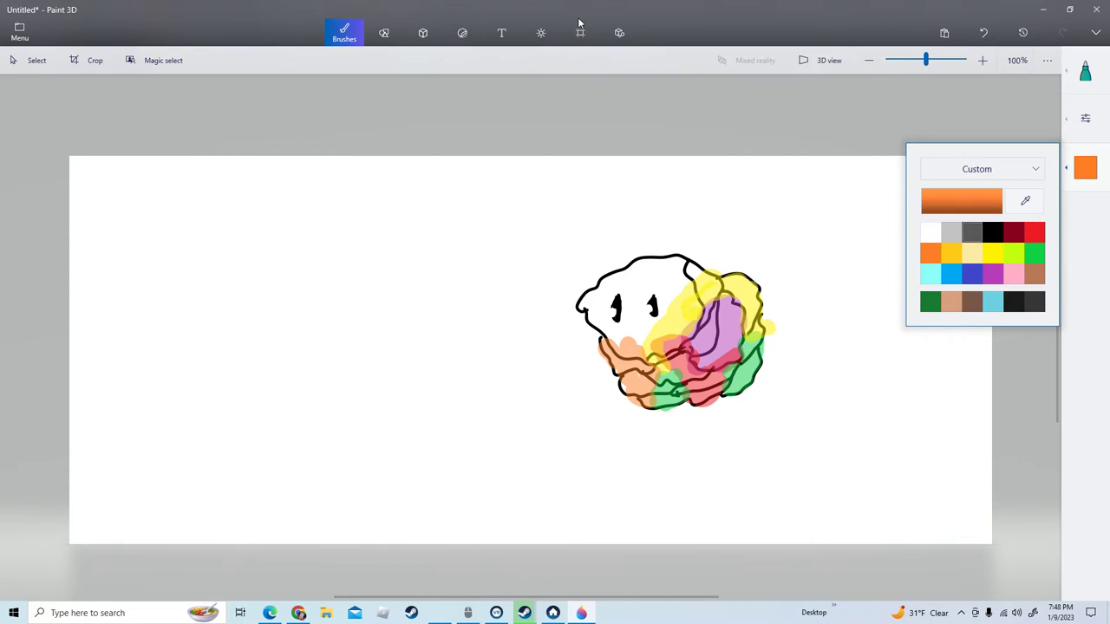
click(1014, 274)
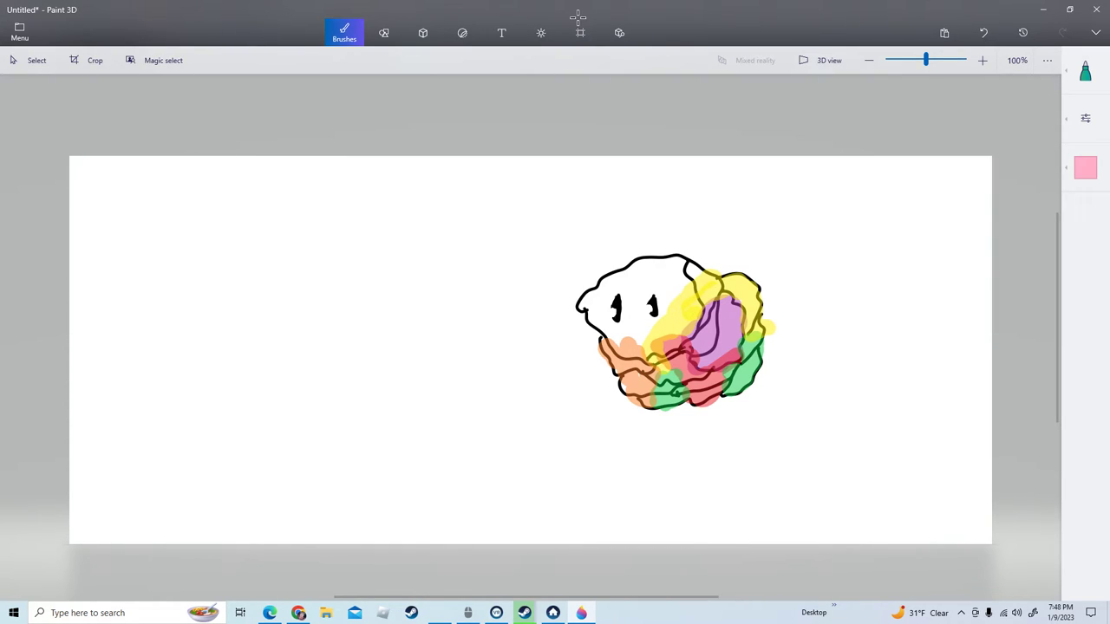
Undo a pink eye dab, switch to light blue and paint it over both eyes.
click(652, 305)
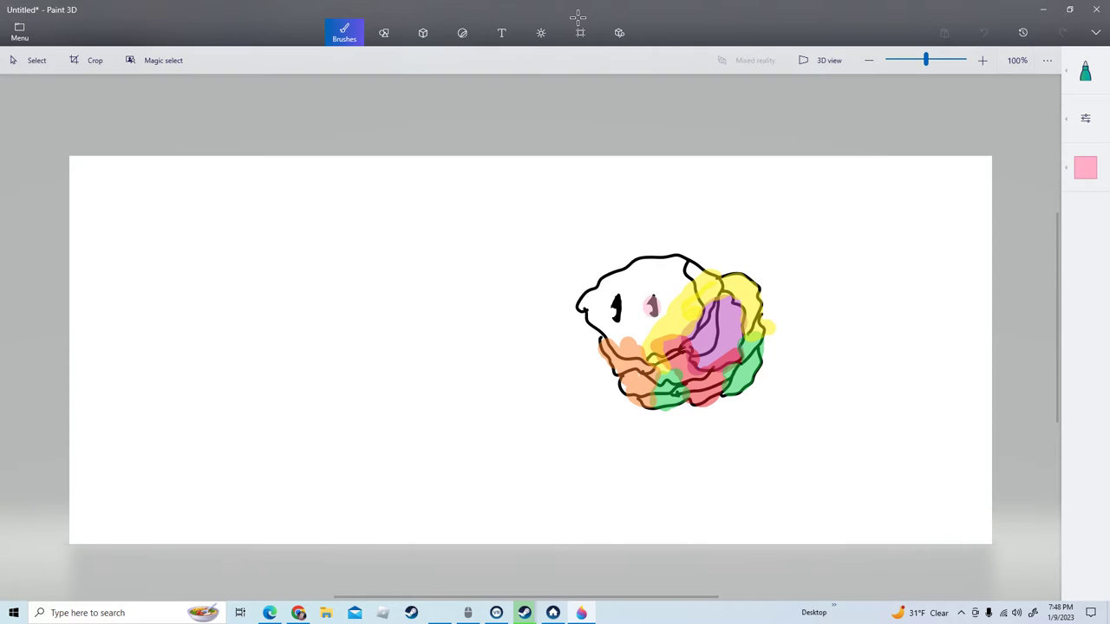
click(652, 301)
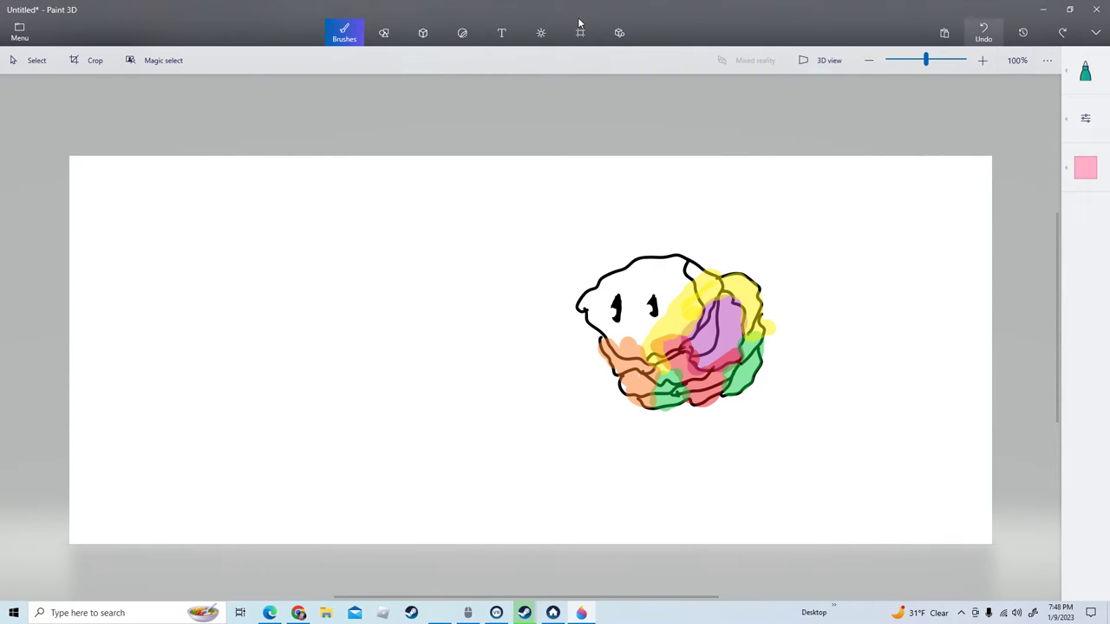
click(1086, 166)
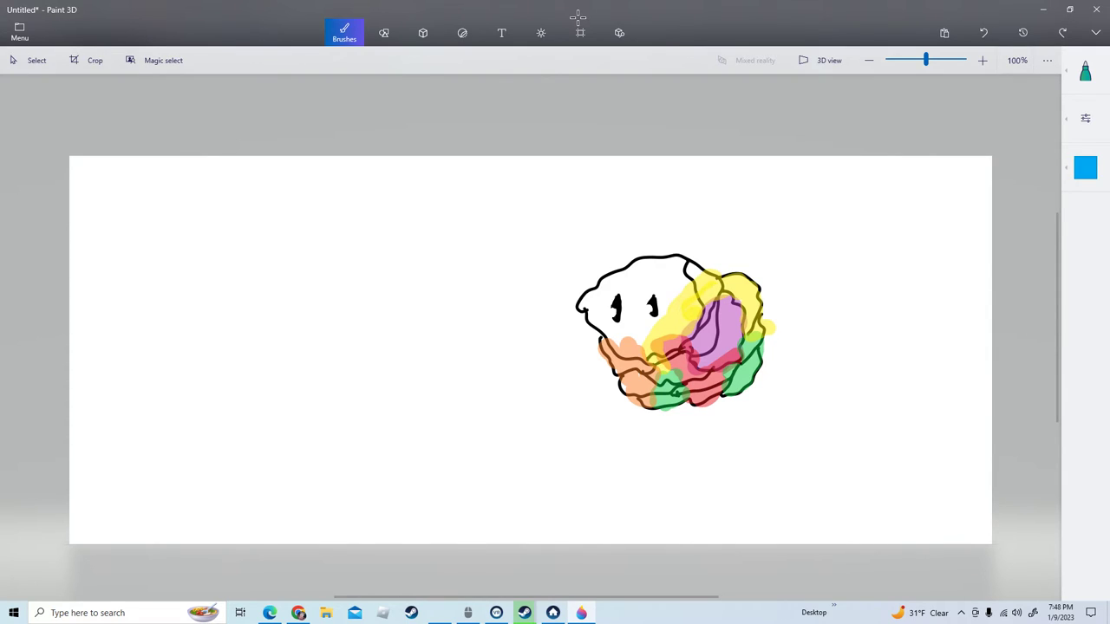
click(652, 305)
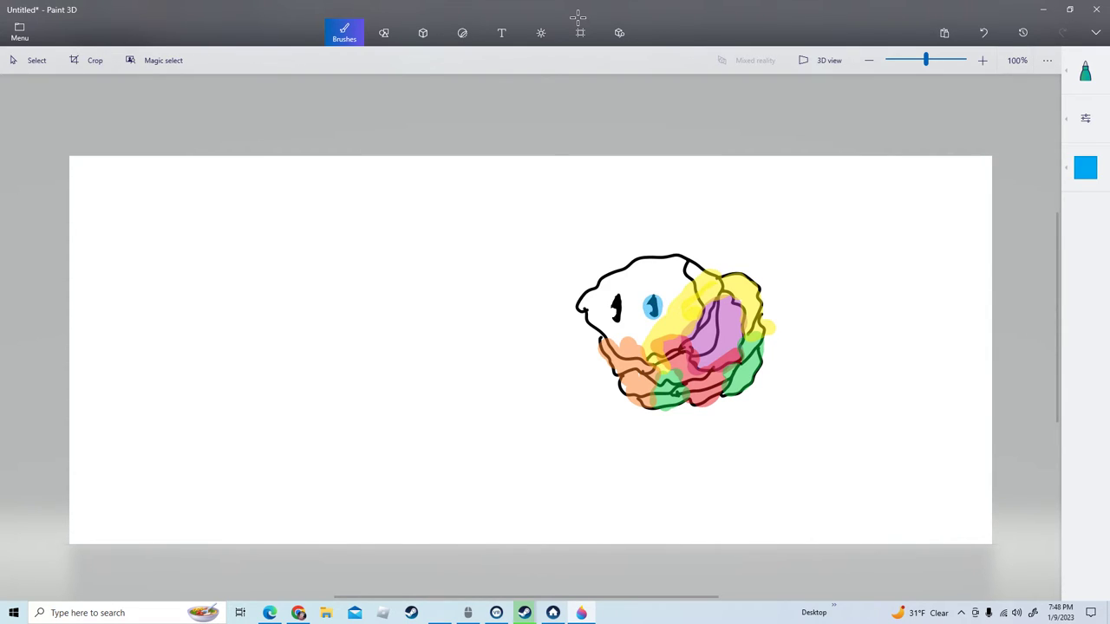
click(616, 309)
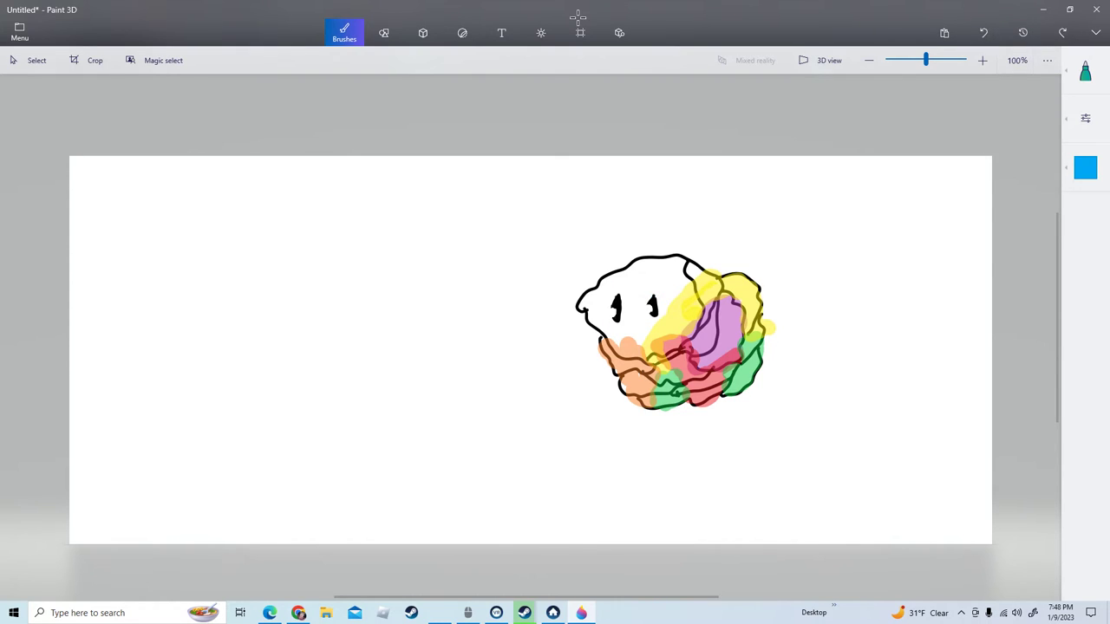
drag(648, 298, 652, 312)
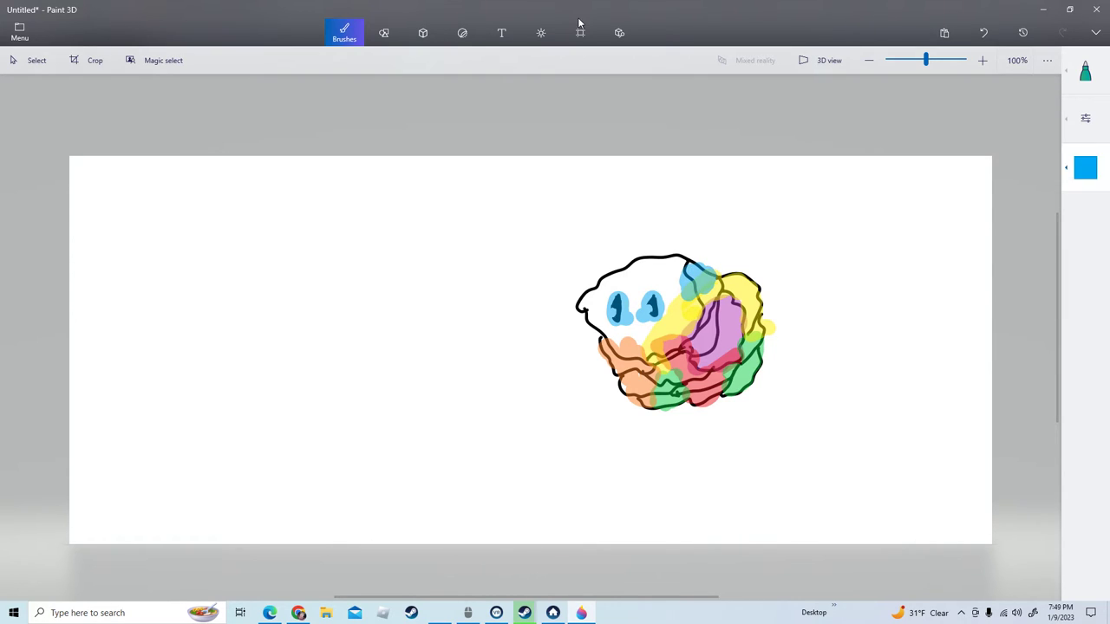
Brush a translucent purple patch across the top of the blob's head, then switch to red.
click(1085, 166)
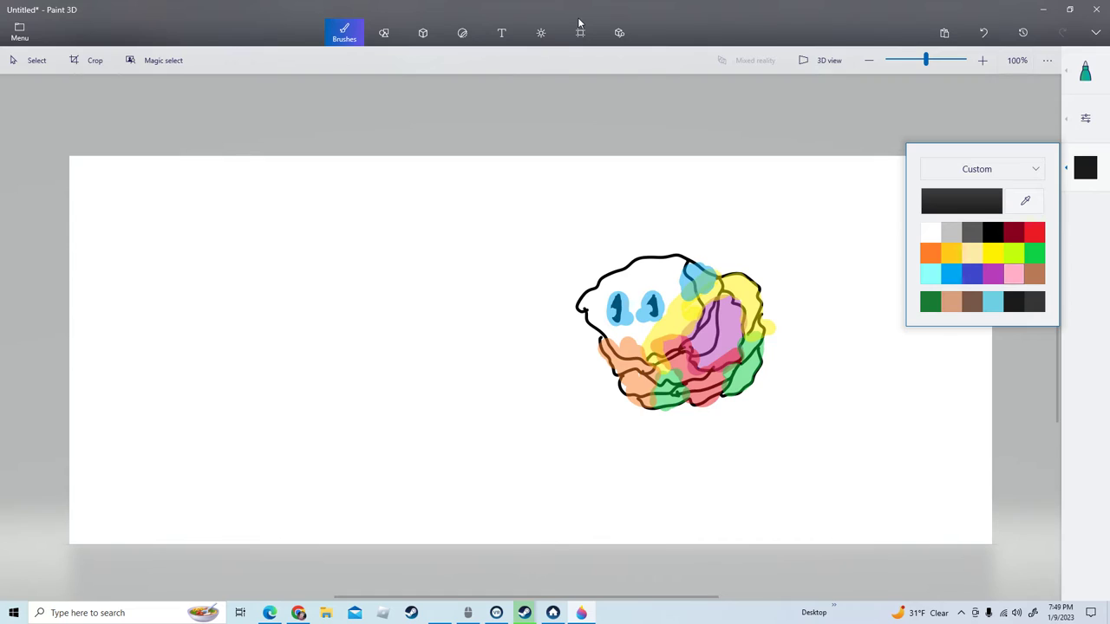
click(1013, 253)
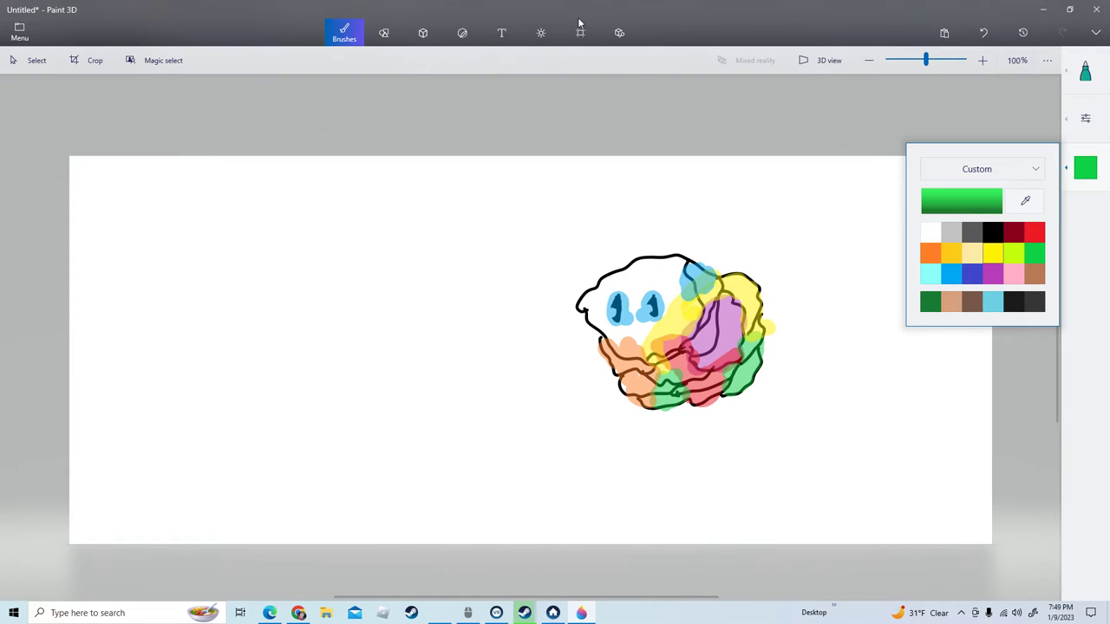
click(992, 253)
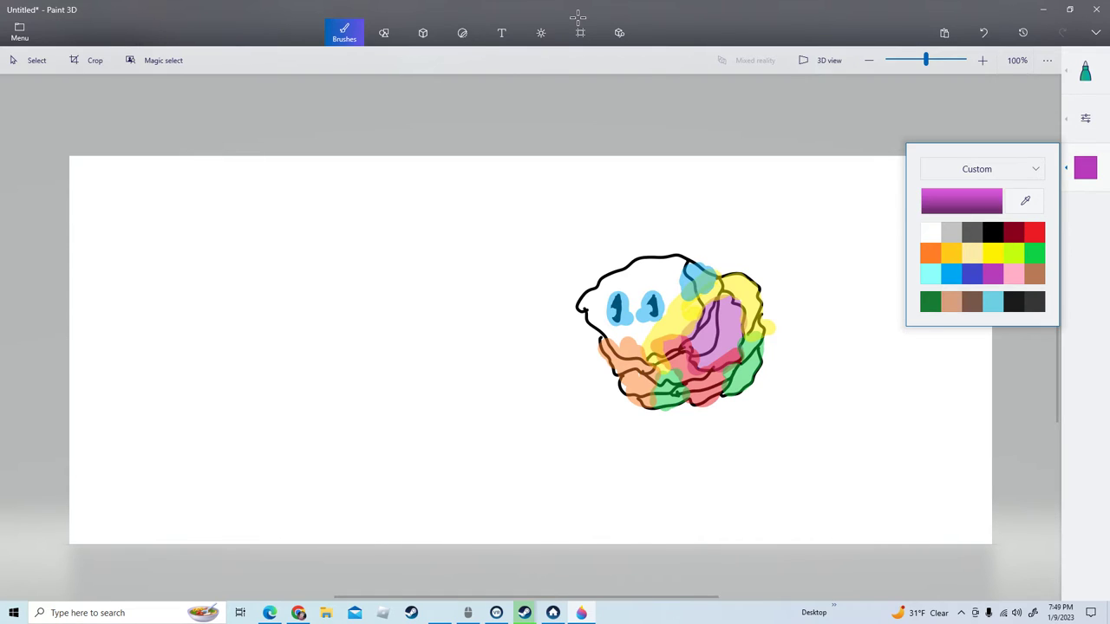
click(640, 270)
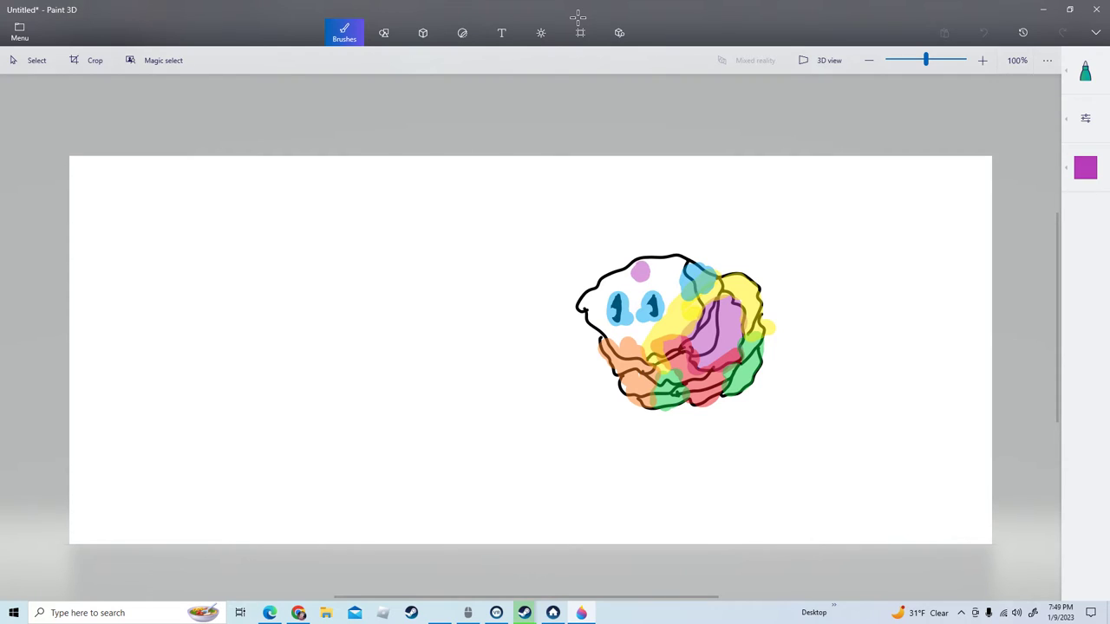
drag(632, 269, 680, 264)
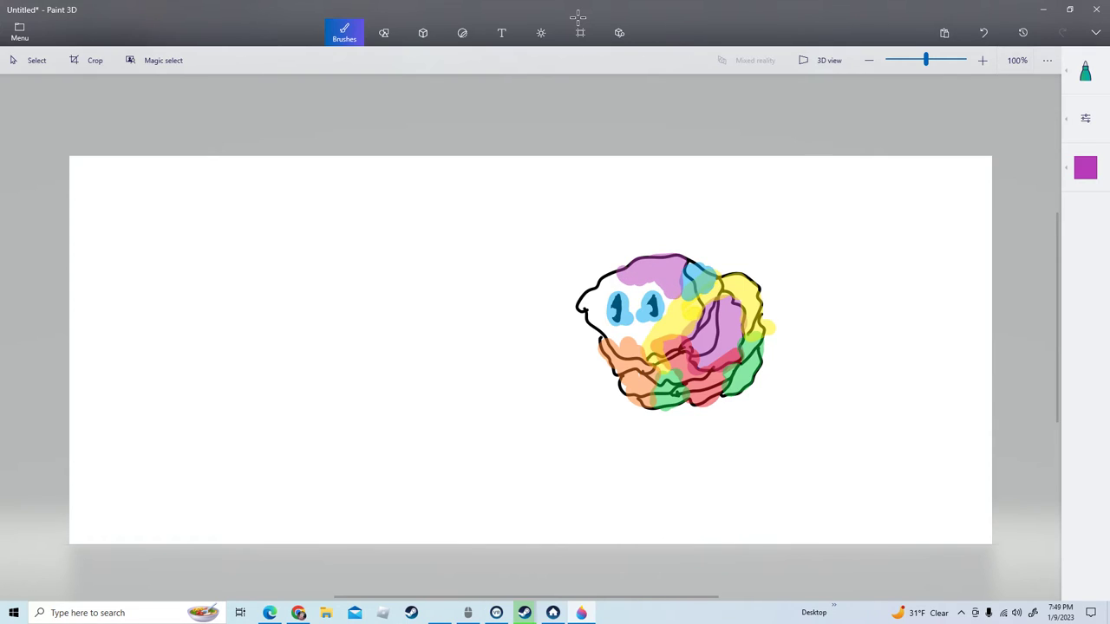
click(343, 33)
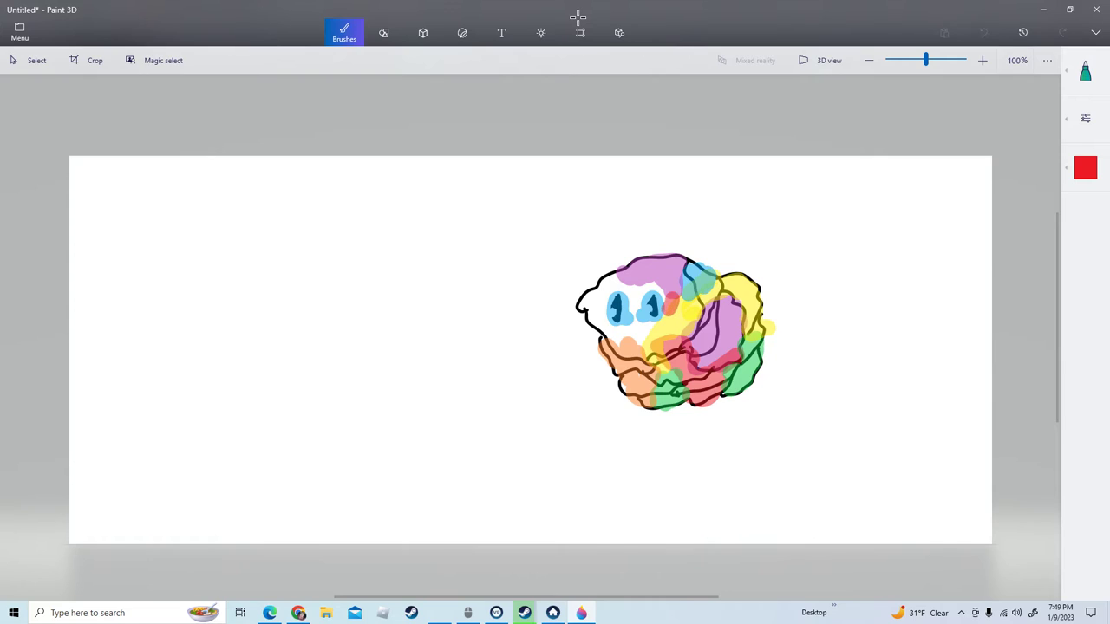
Wash red around the blob's eyes and shade its left edge in yellow.
drag(645, 298, 673, 303)
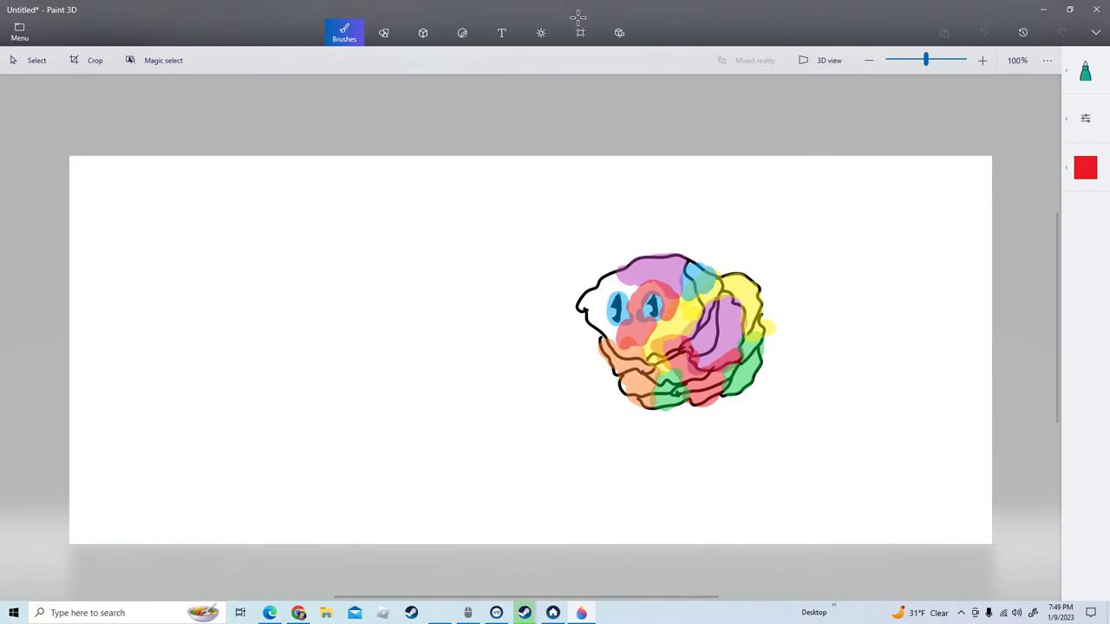
click(1085, 166)
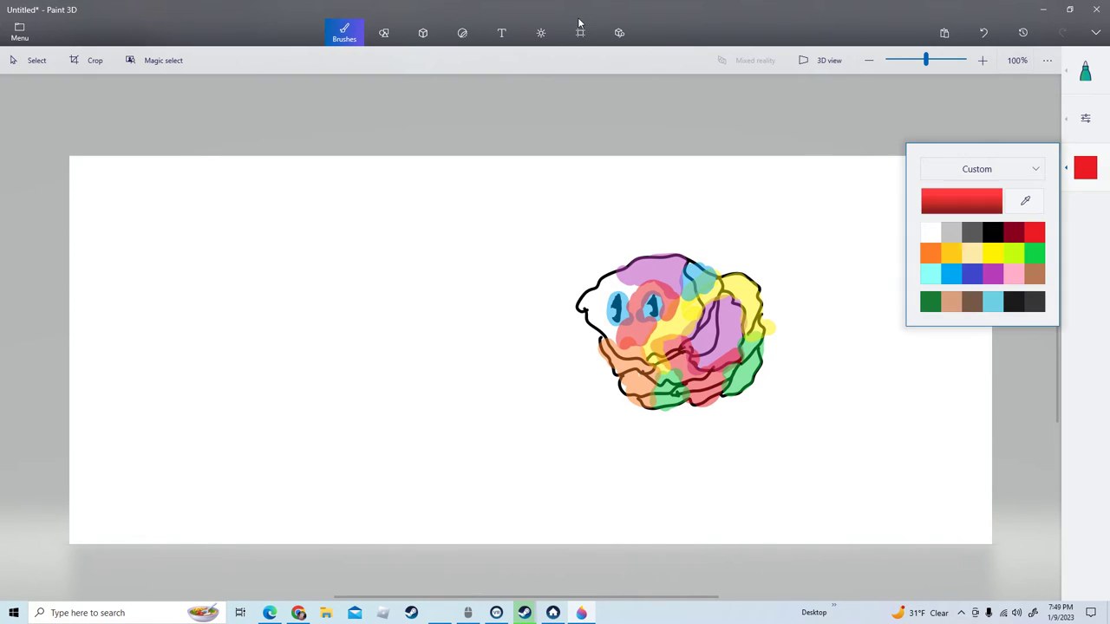
click(929, 253)
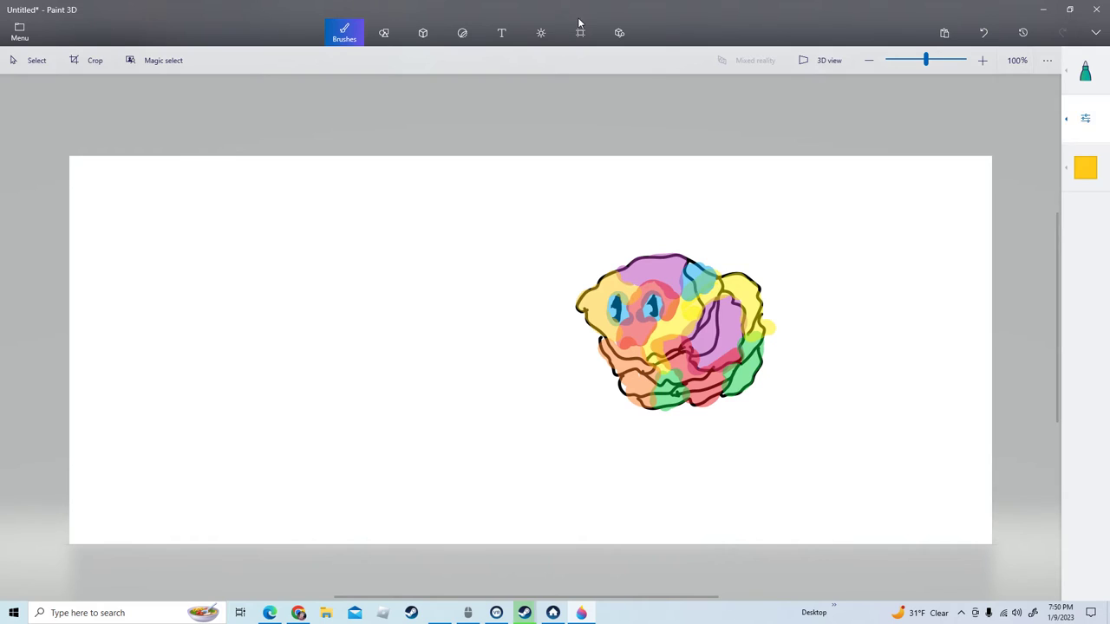
click(1085, 166)
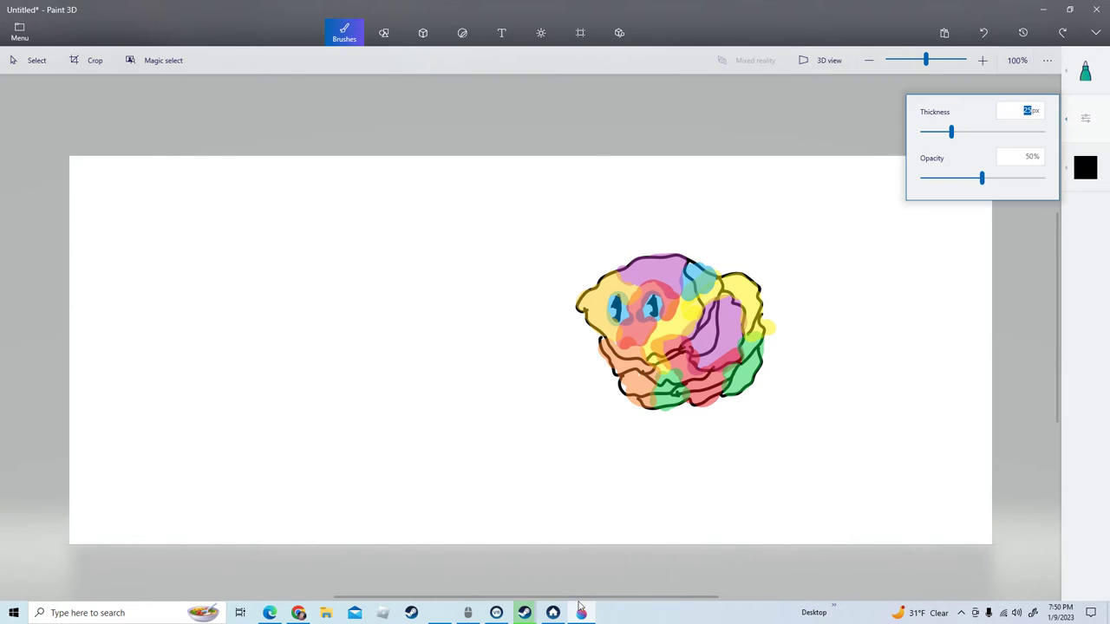
Write 'cosmosis' in black marker left of the blob with a wavy arrow pointing to it.
drag(981, 177, 1040, 177)
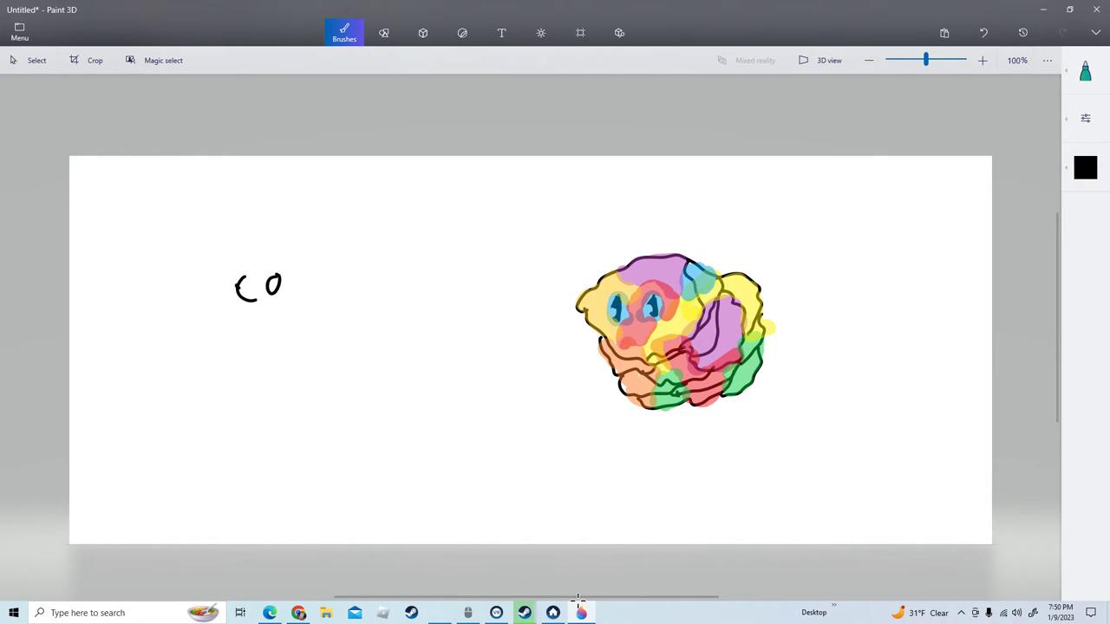
drag(292, 295, 355, 286)
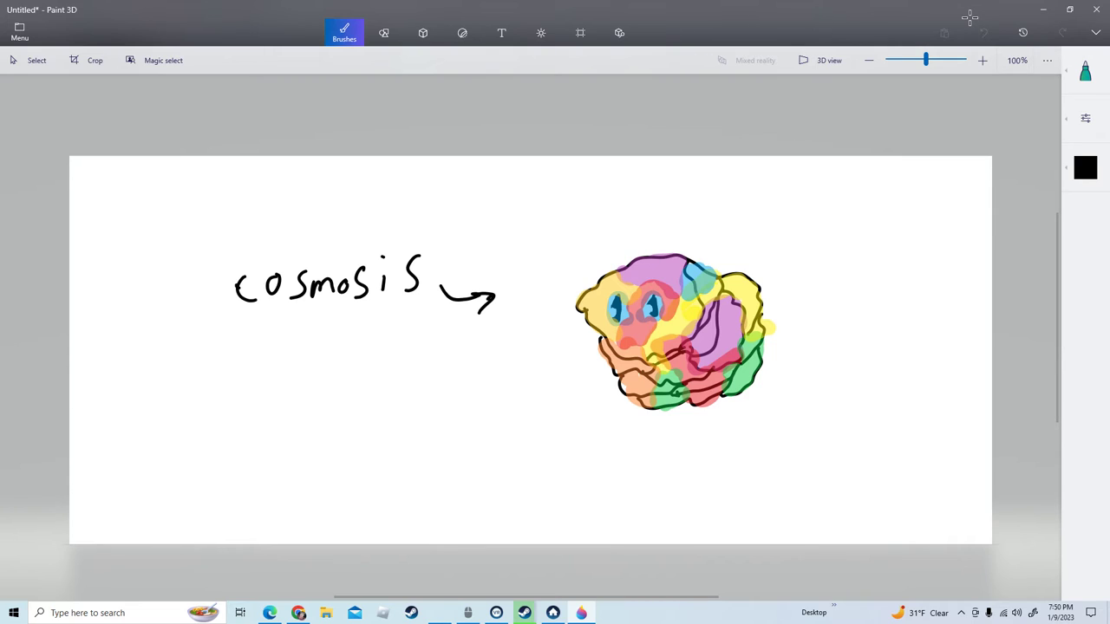
drag(499, 295, 558, 293)
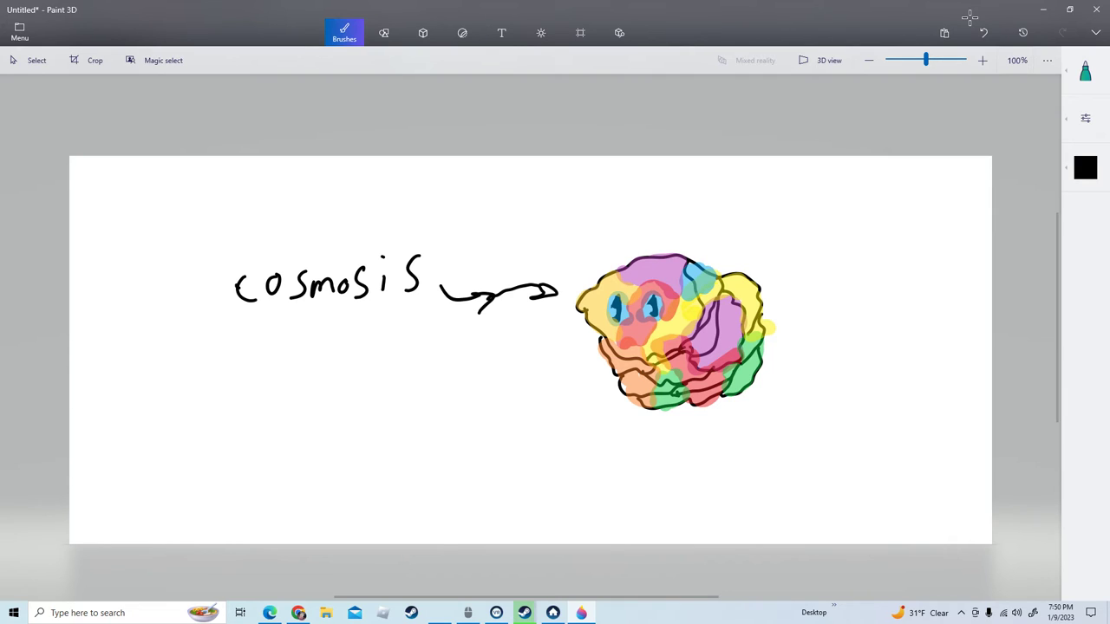
click(506, 382)
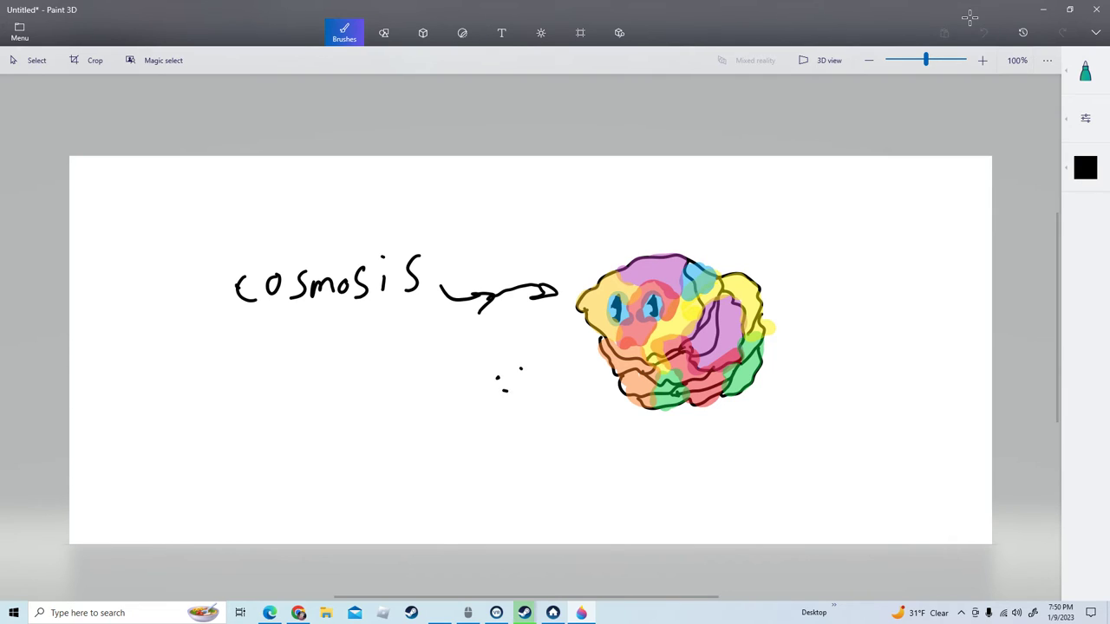
Draw a smile under the dots and start an arrowed note beneath the blob.
drag(500, 385, 524, 378)
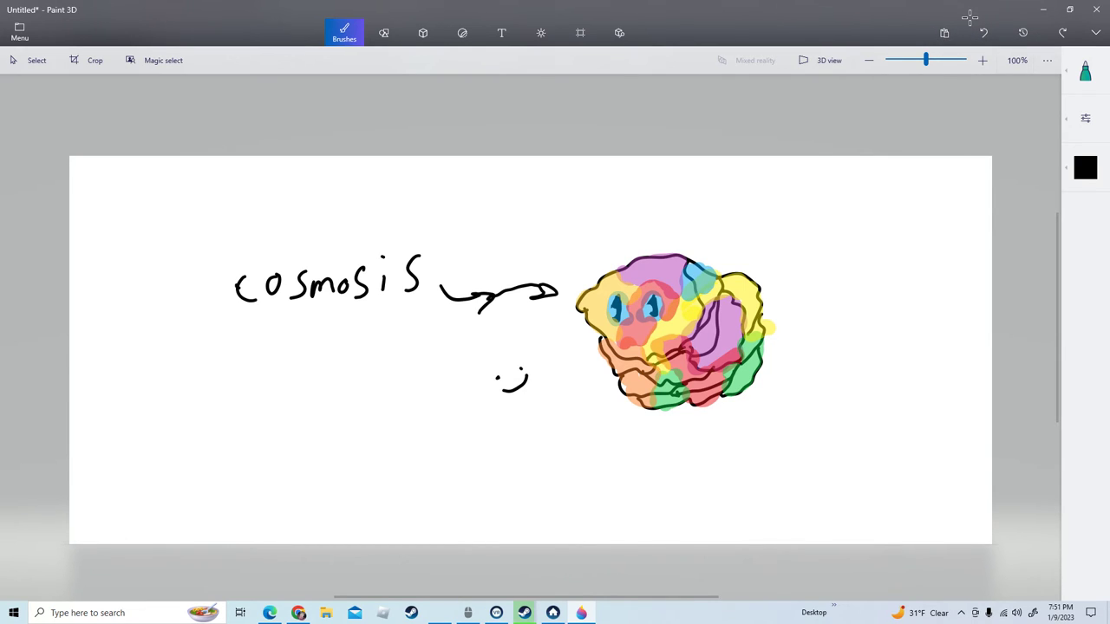
drag(645, 477, 655, 447)
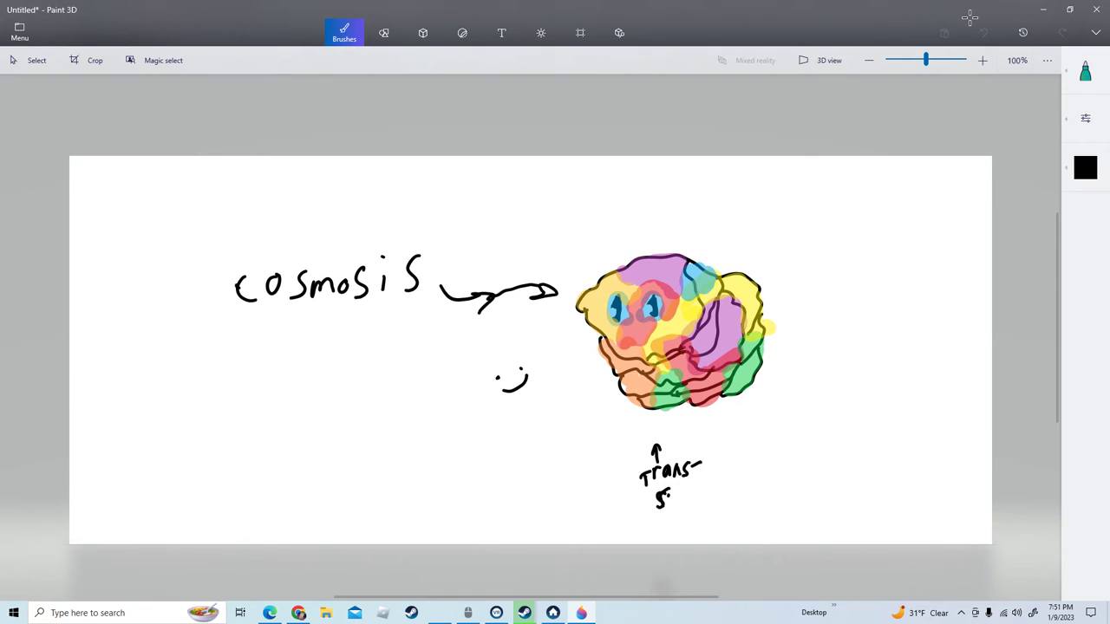
click(541, 33)
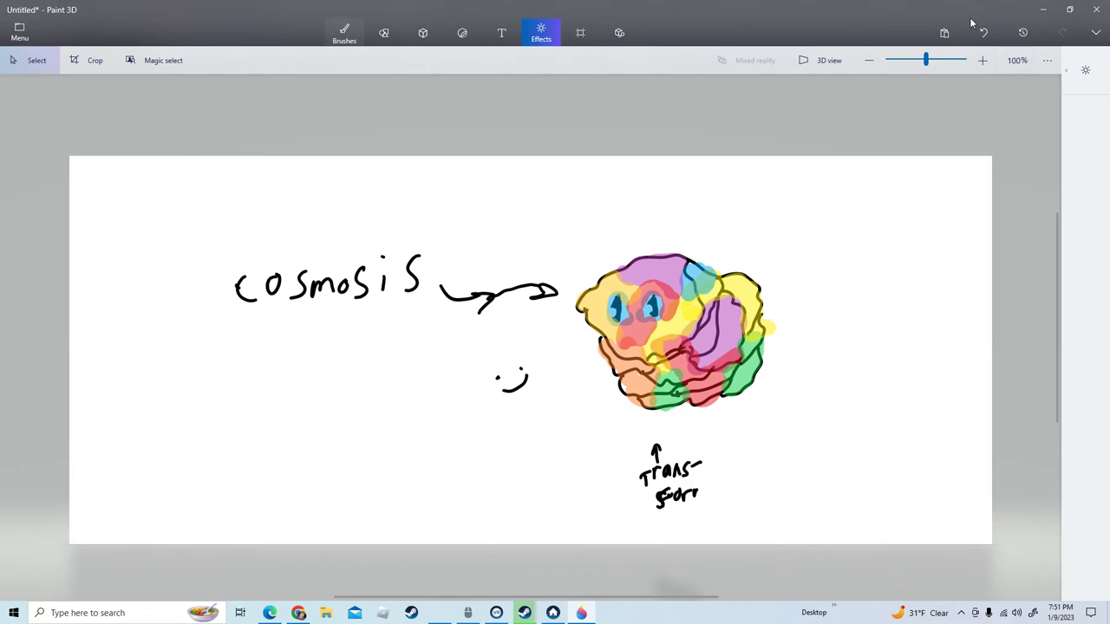
click(343, 33)
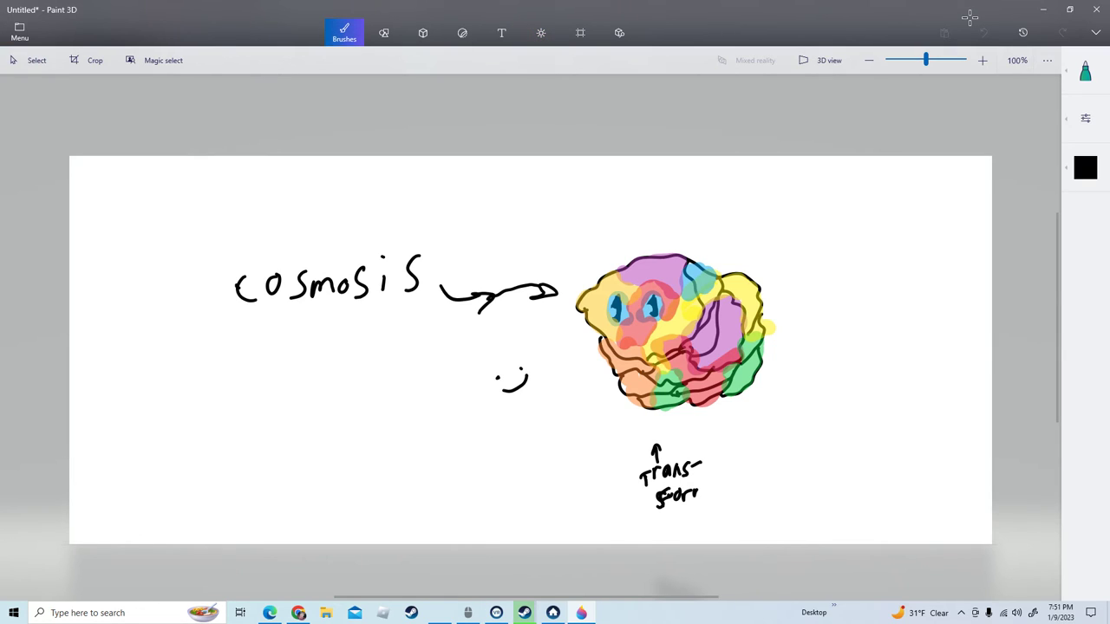
drag(693, 494, 672, 529)
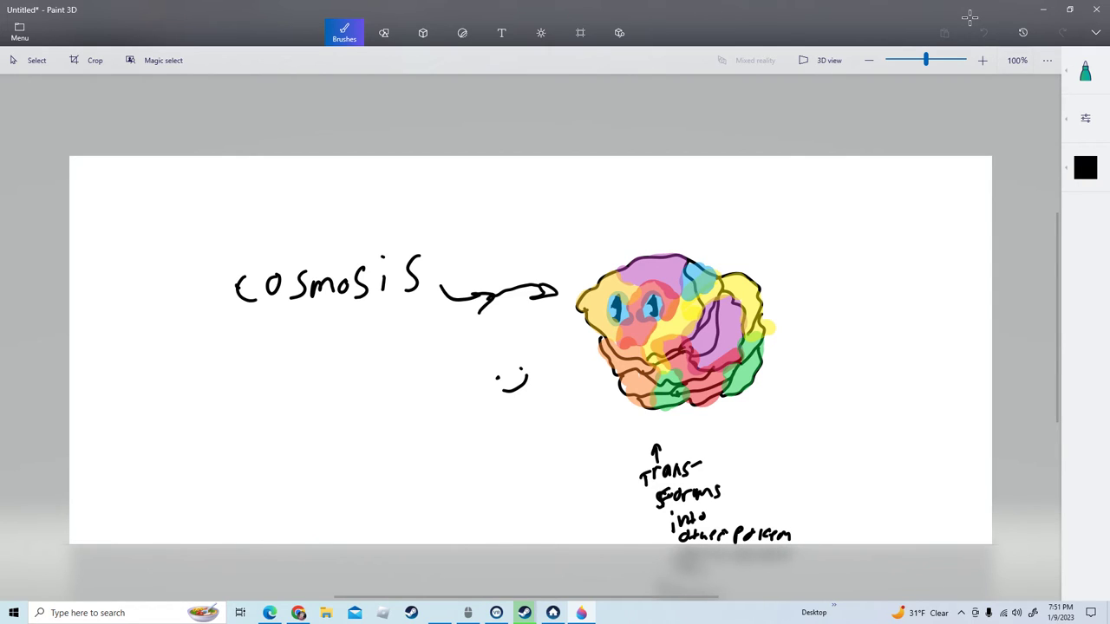
Finish the note 'transforms into another pokemon maybe' and add another small smiley.
drag(798, 534, 846, 534)
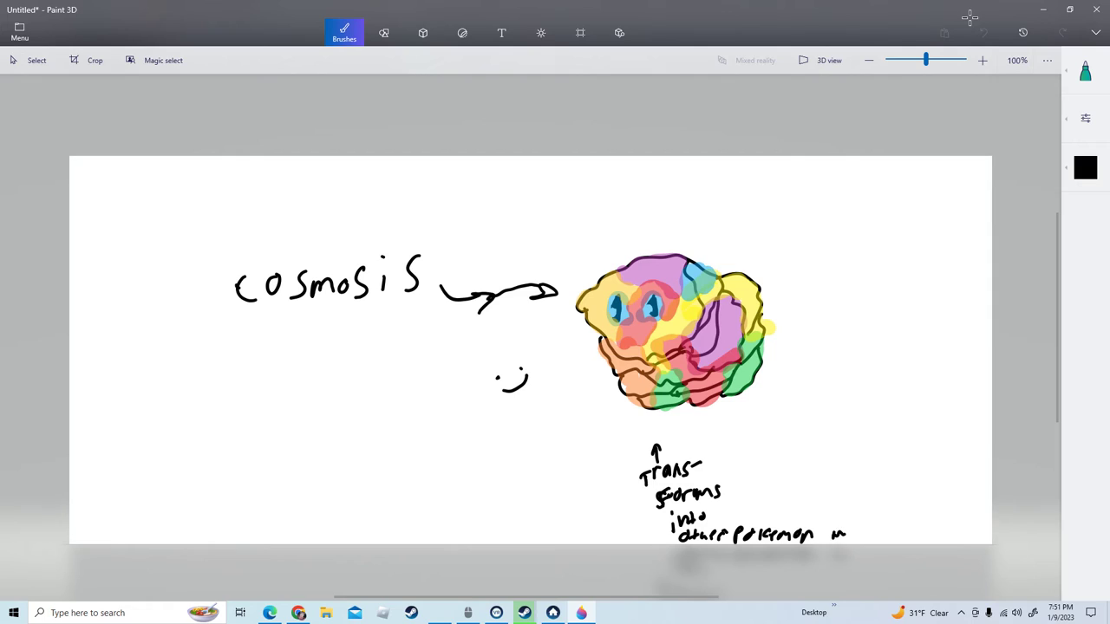
click(541, 32)
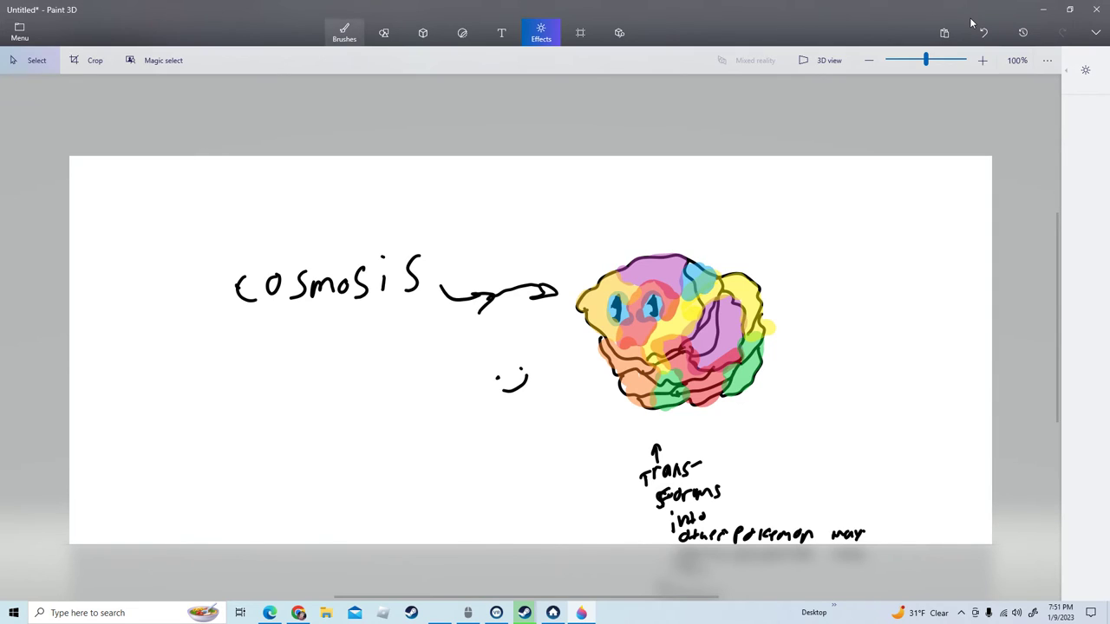
click(343, 31)
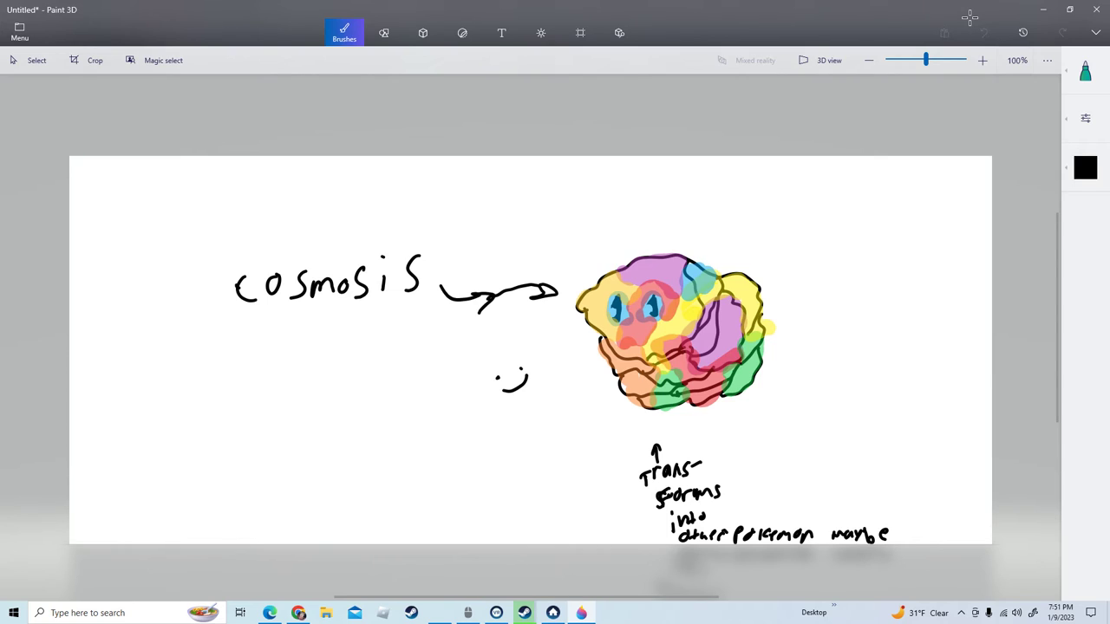
drag(558, 355, 546, 384)
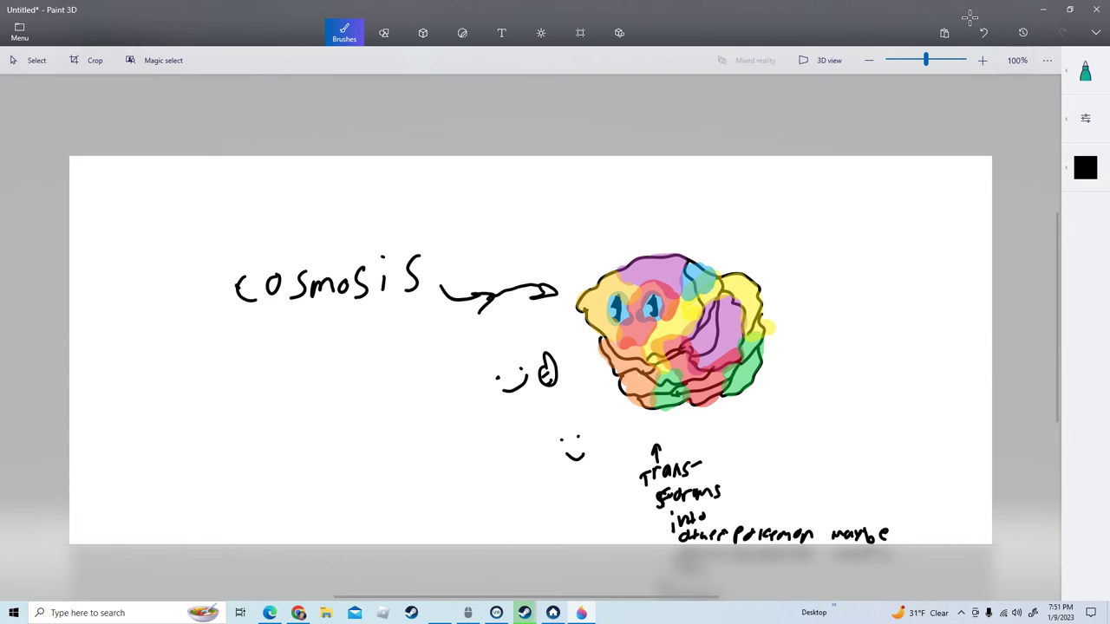
mouse_move(971, 21)
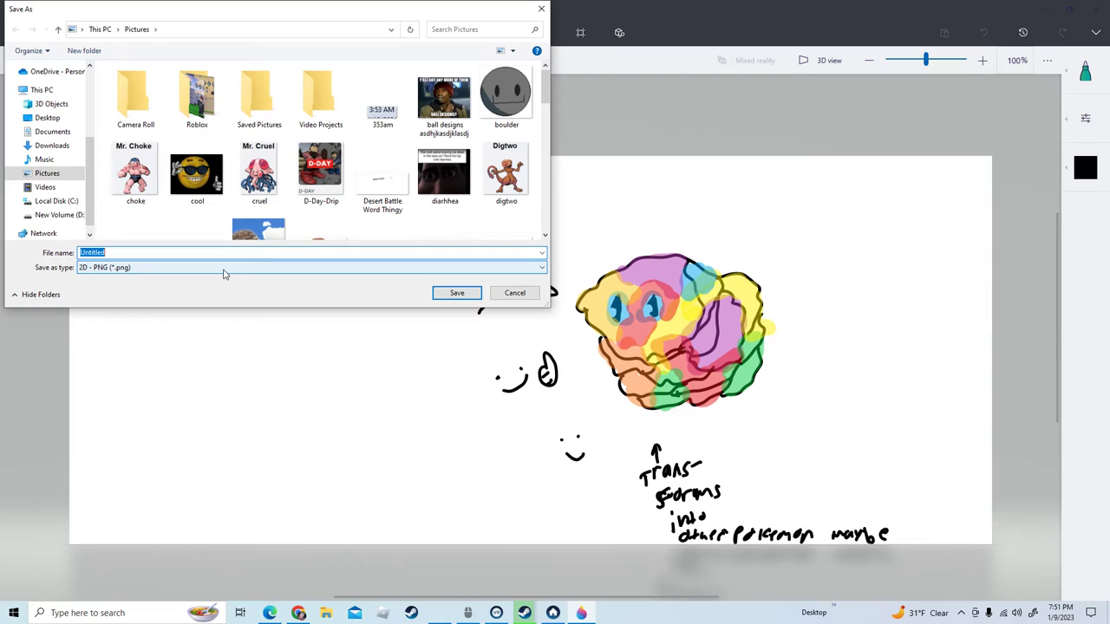
Save the drawing as a PNG named cosmosis in Pictures.
text(cp)
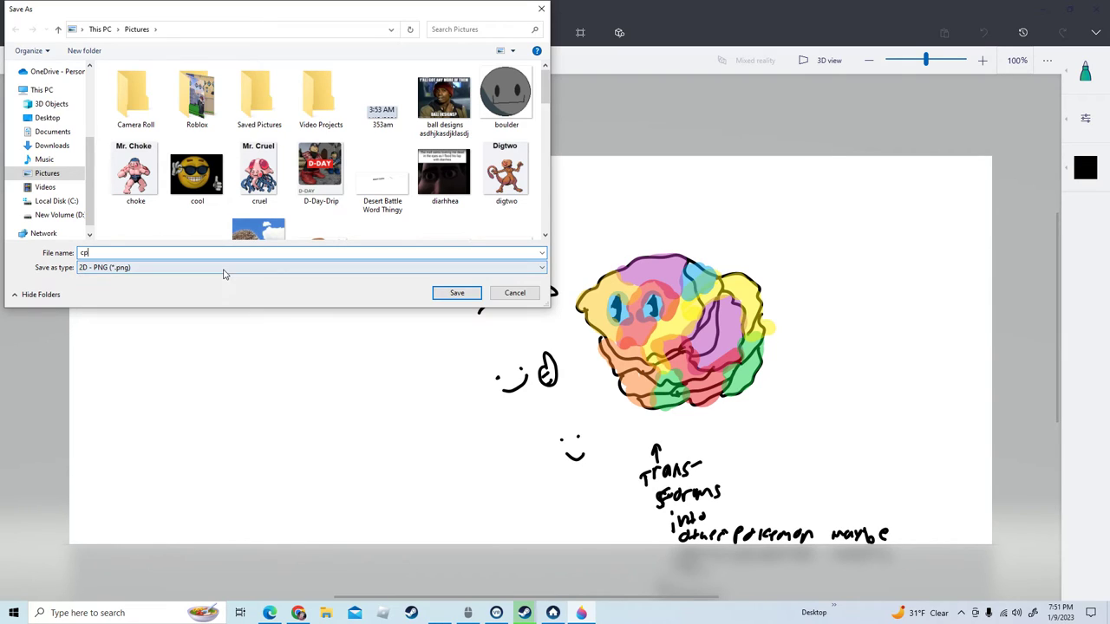
text(osm)
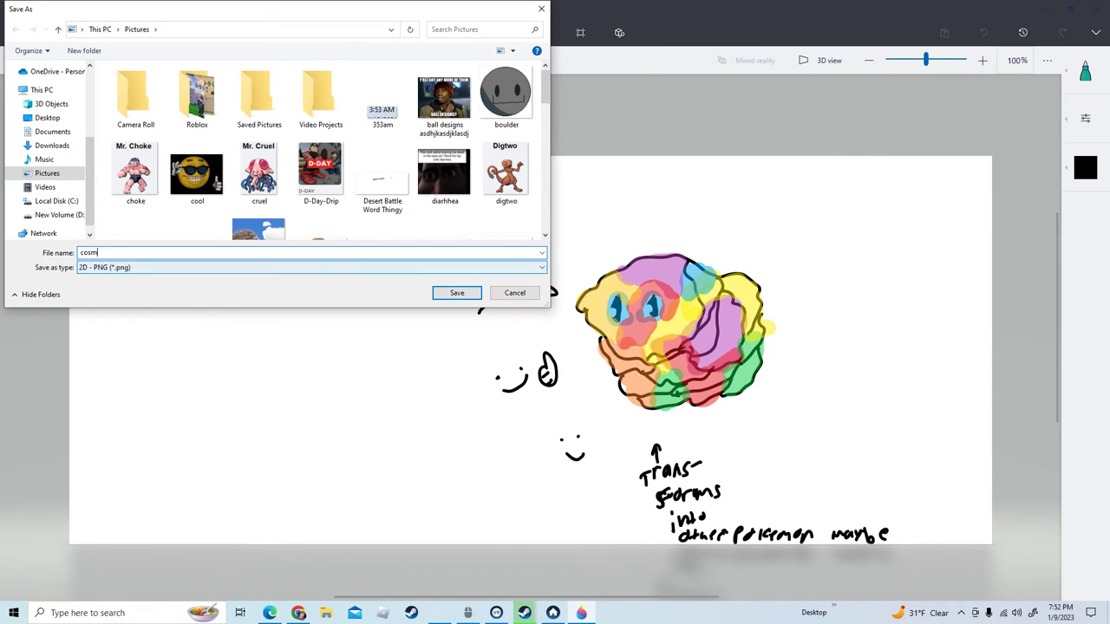
click(458, 291)
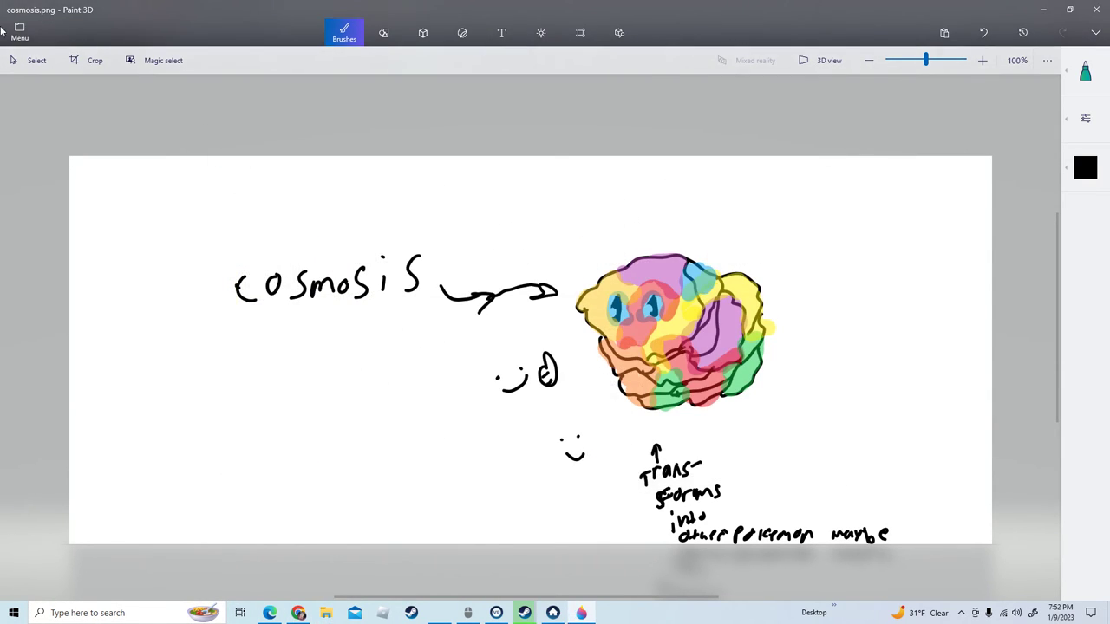
click(19, 33)
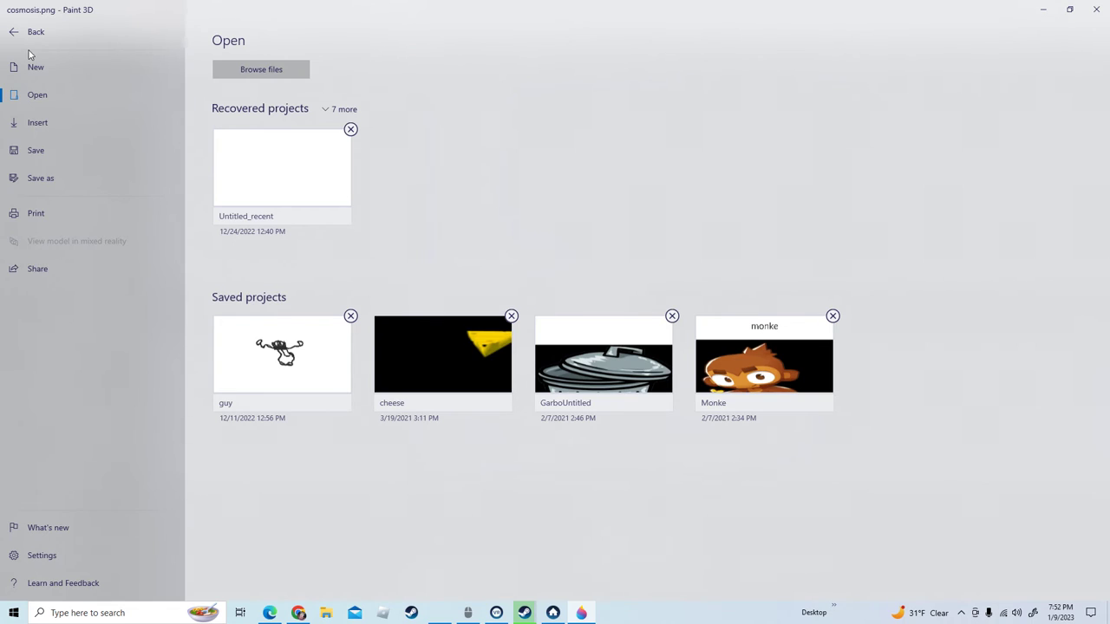
Browse for and open the Tectonix info sheet.png image.
click(260, 69)
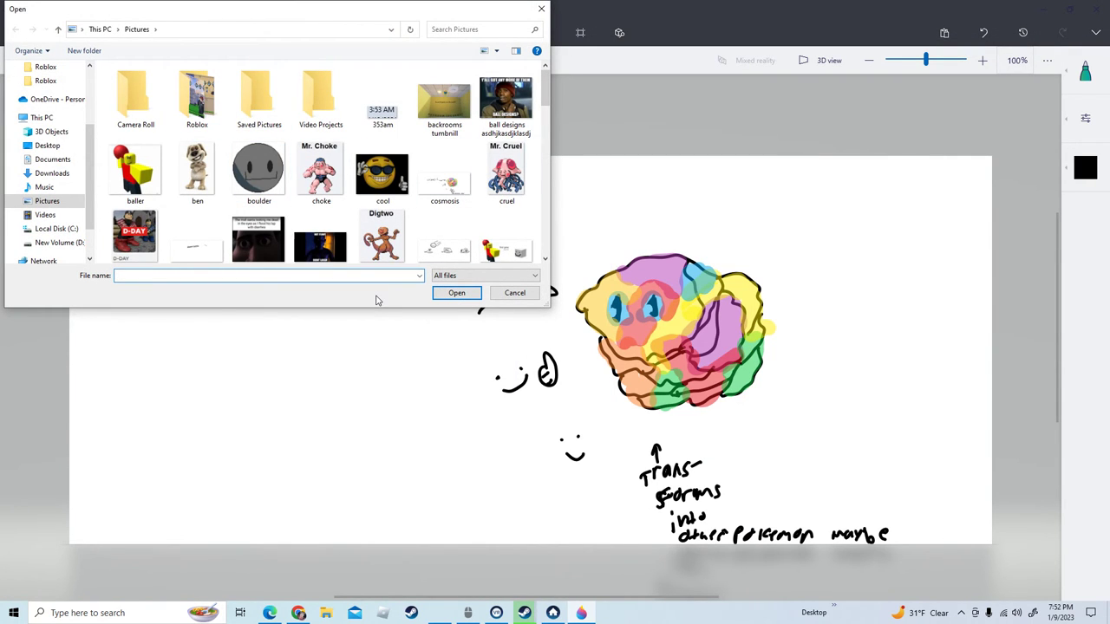
text(tect)
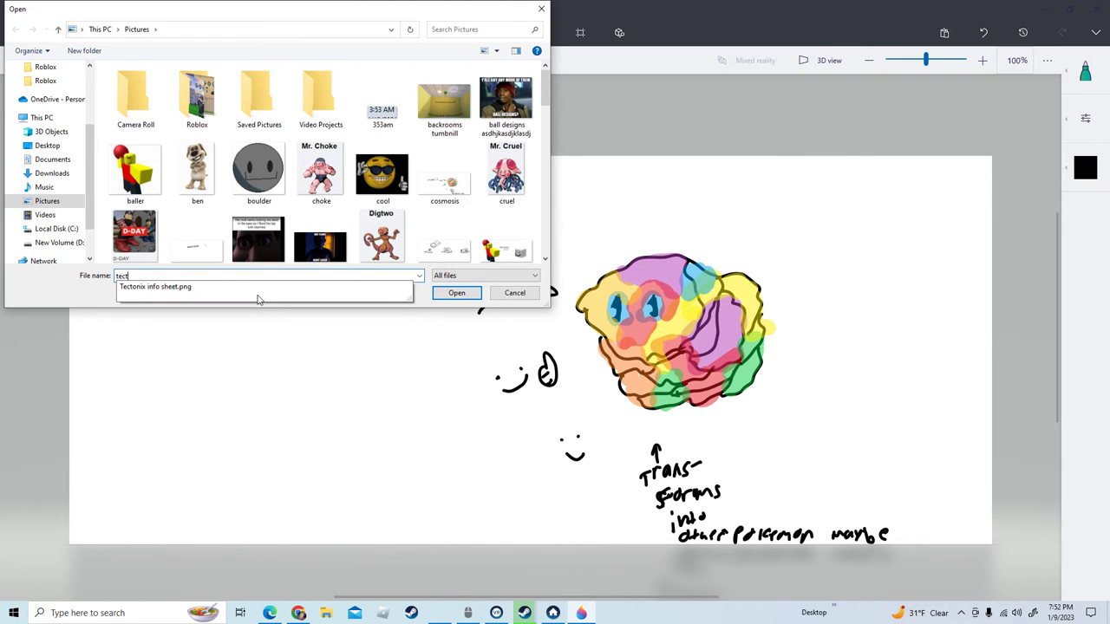
click(154, 286)
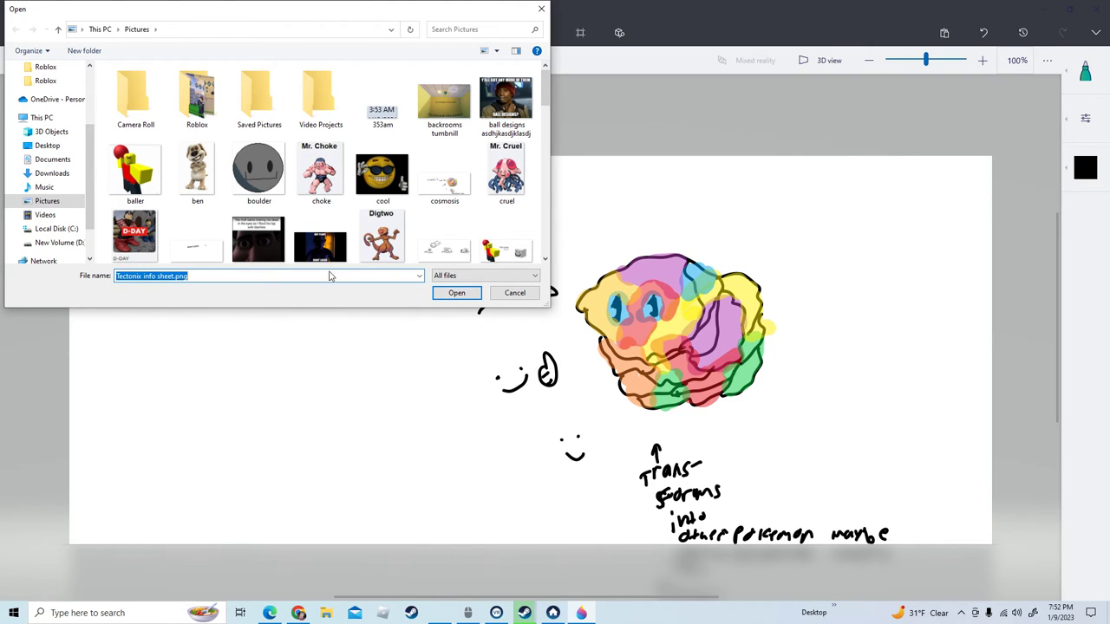
click(456, 291)
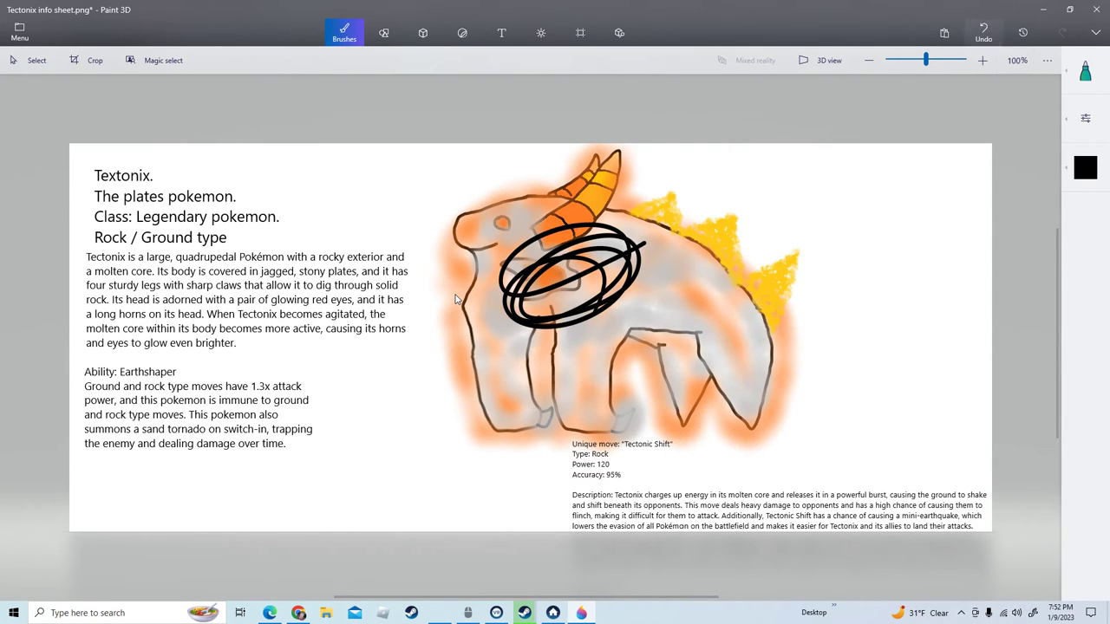
Undo the stray scribble over the creature and a test line drawn across the description.
click(983, 31)
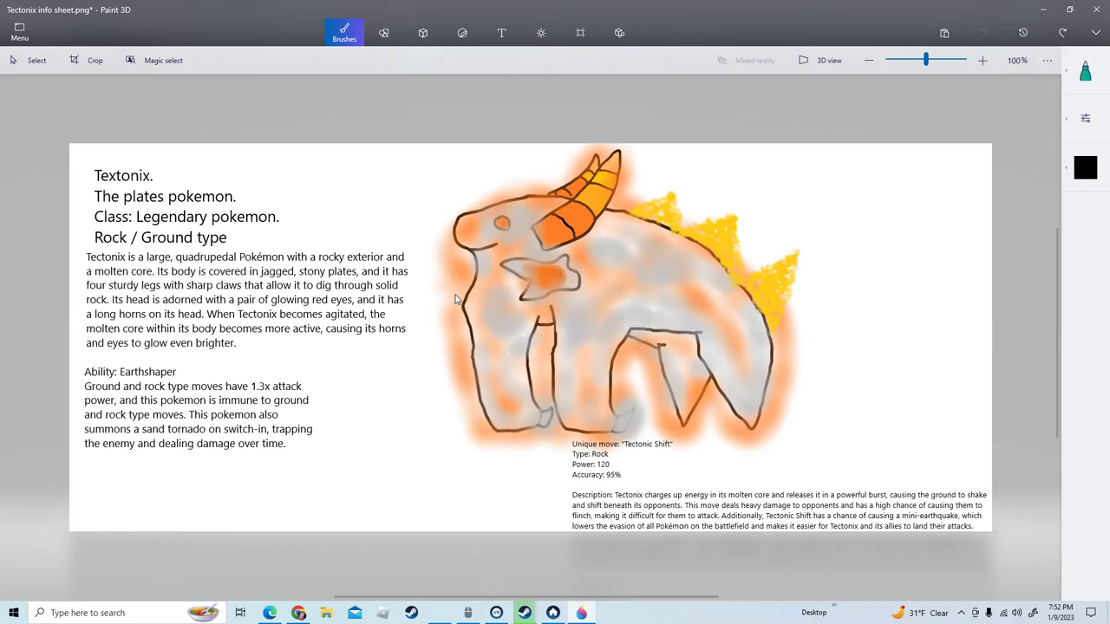
drag(87, 257, 212, 250)
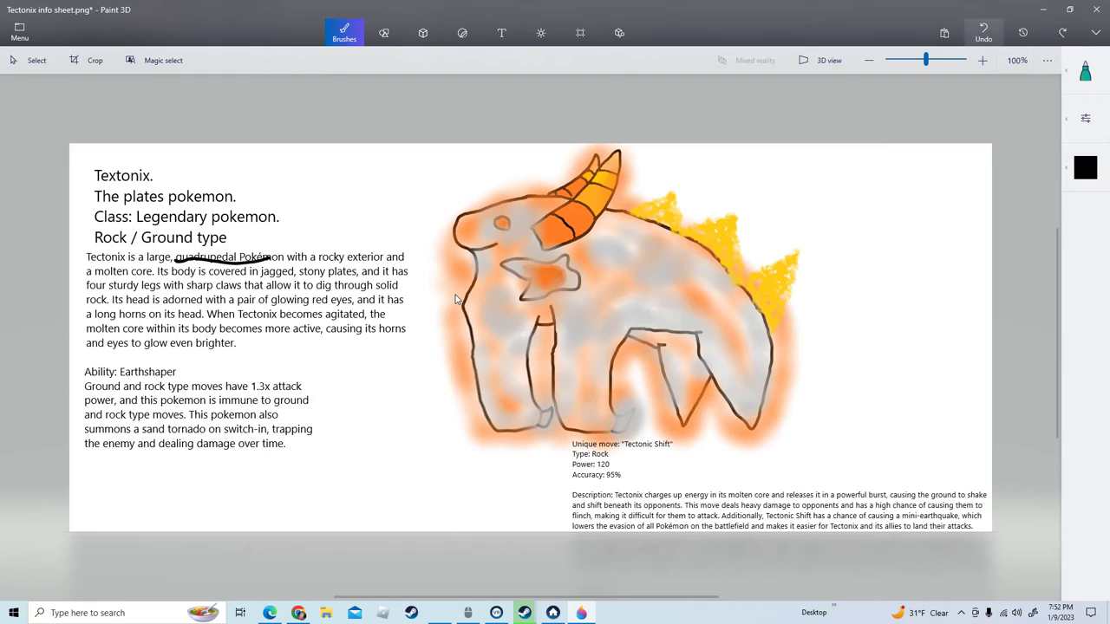
click(983, 33)
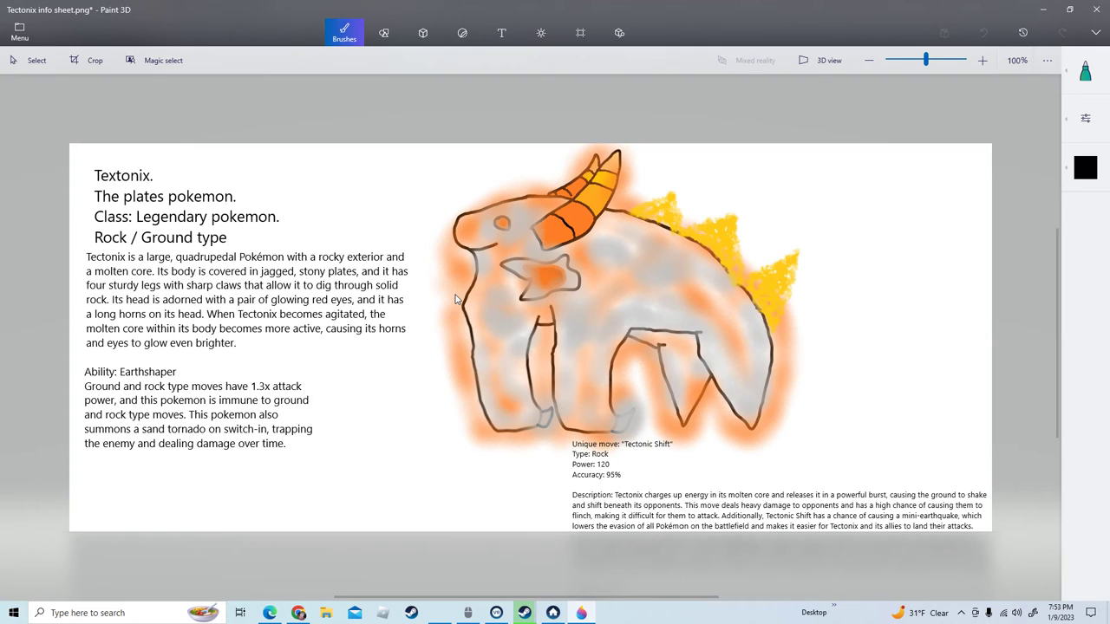
Undo a test circle around the eye and a scribble over the Earthshaper ability text.
drag(534, 260, 572, 286)
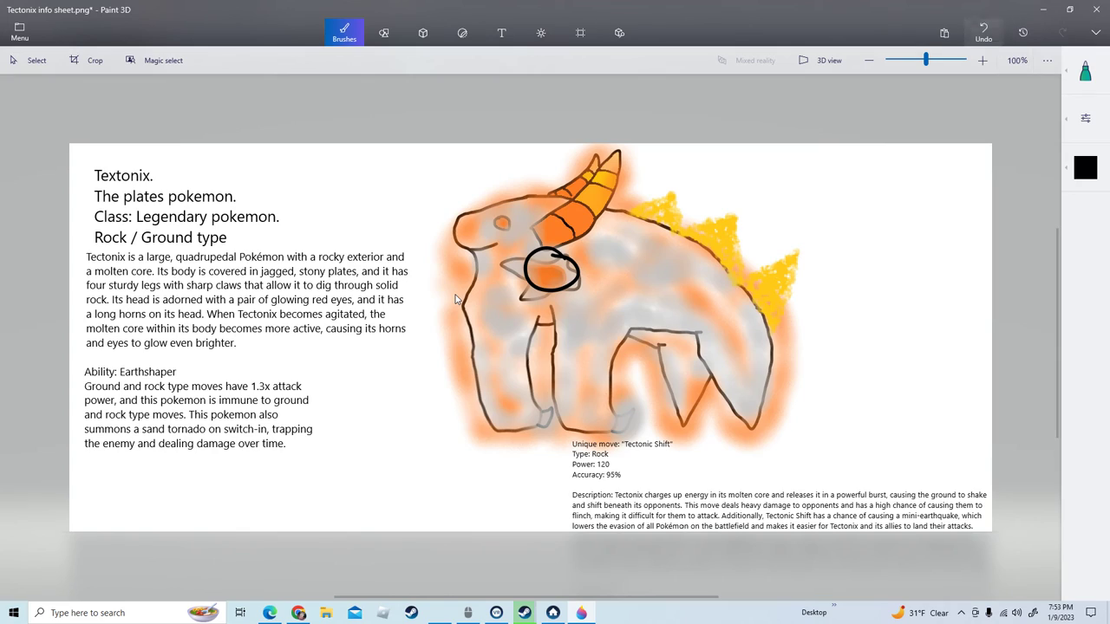
click(983, 31)
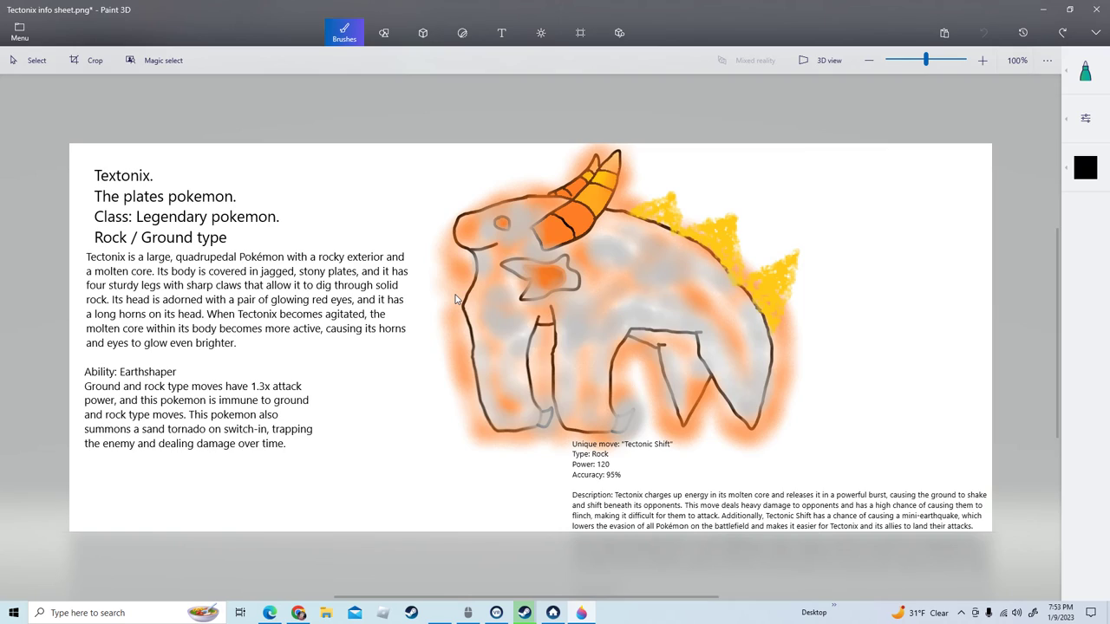
drag(69, 382, 450, 395)
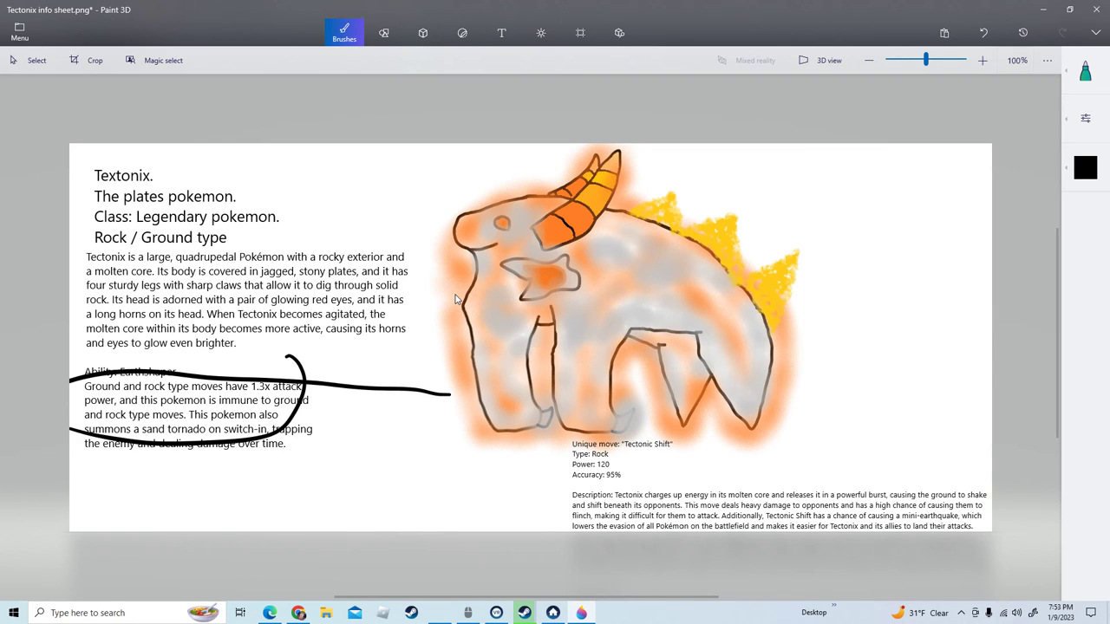
click(981, 33)
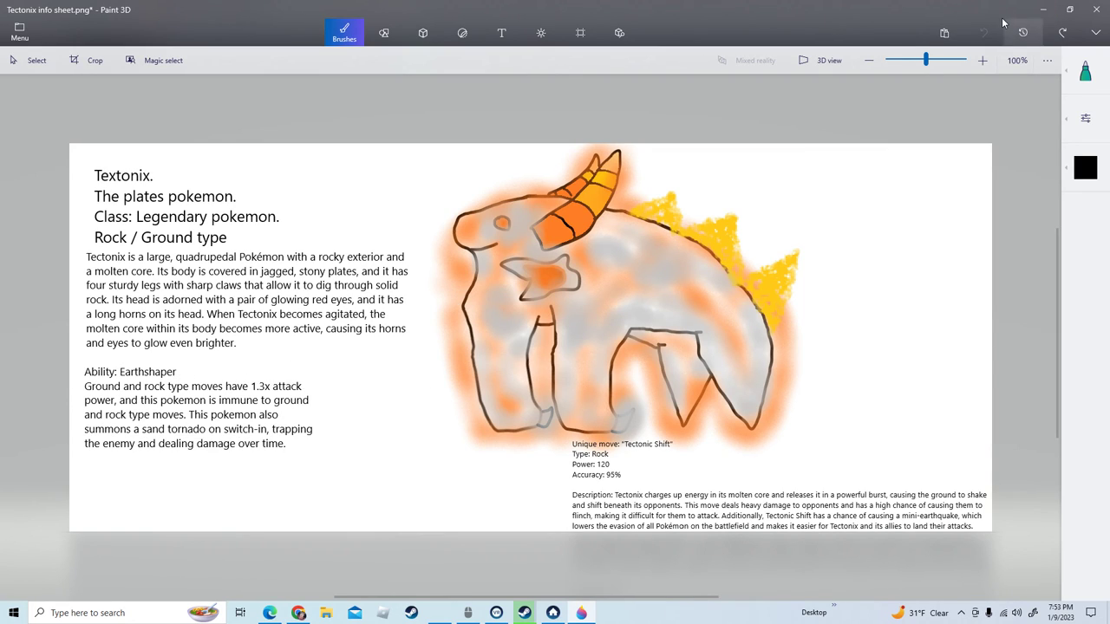